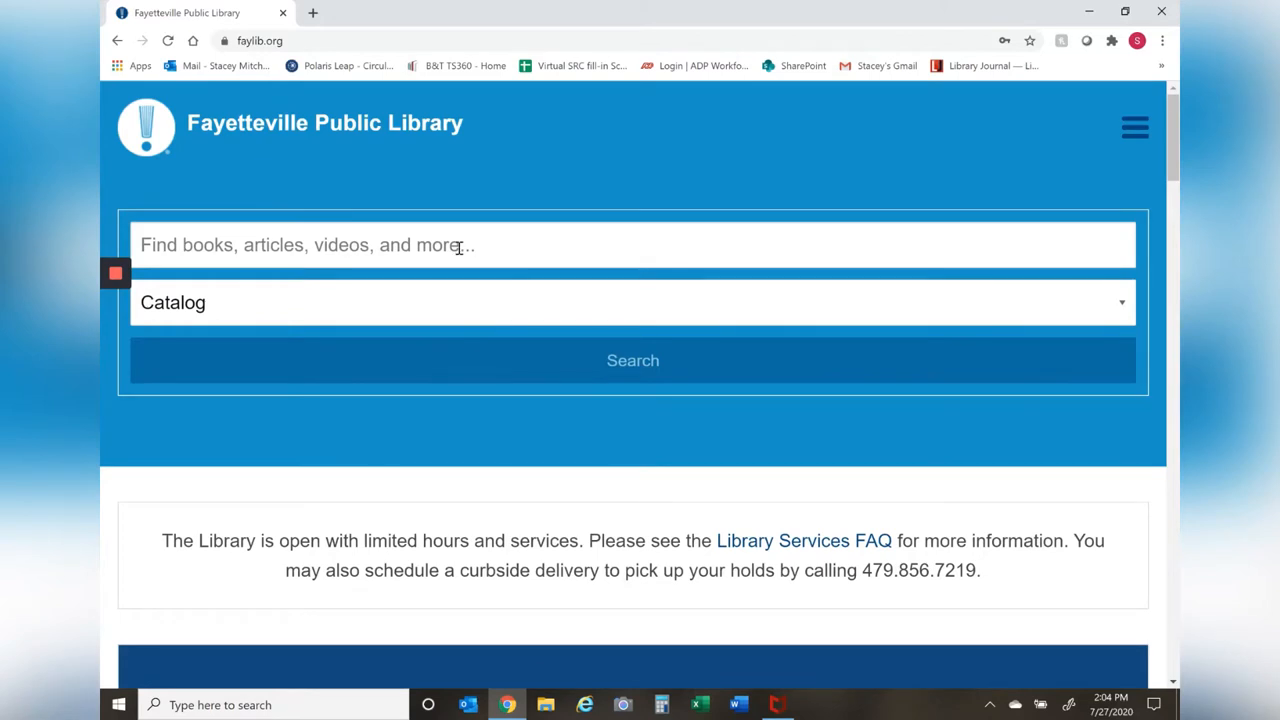
mouse_move(458, 245)
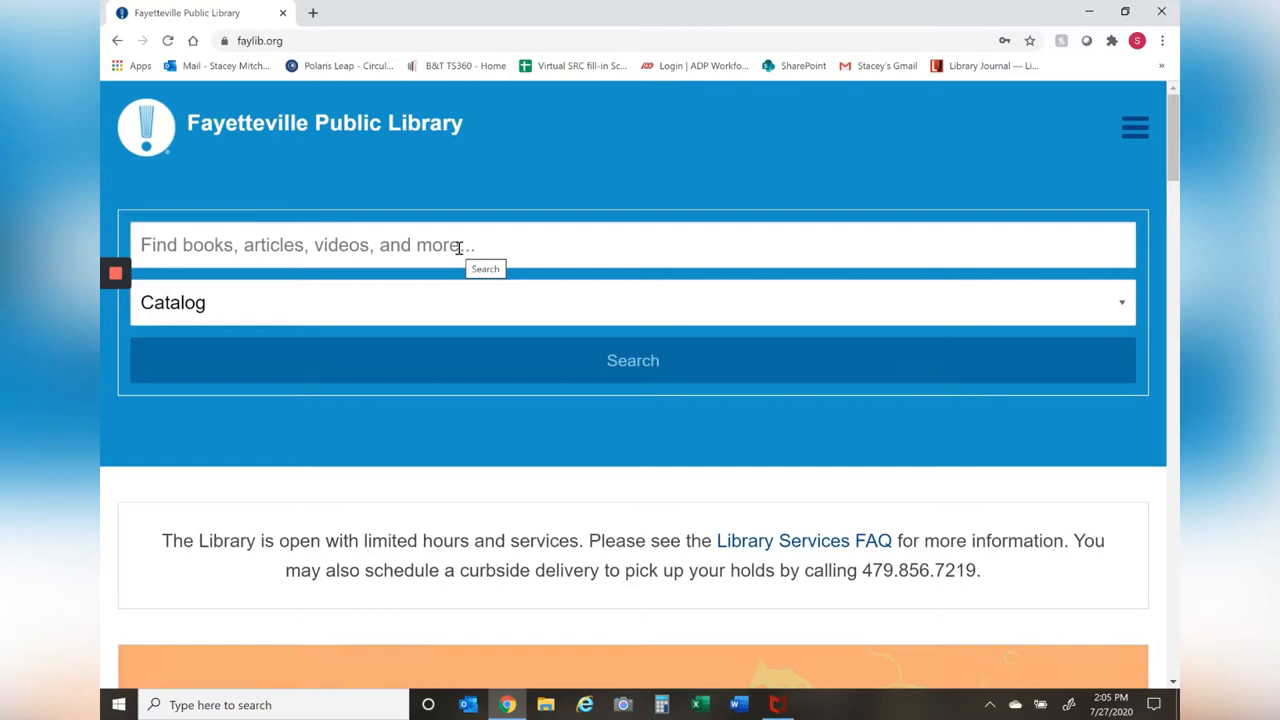
- Search the library's Website Info for 'freegal' and open the Freegal Music result
text(freeg)
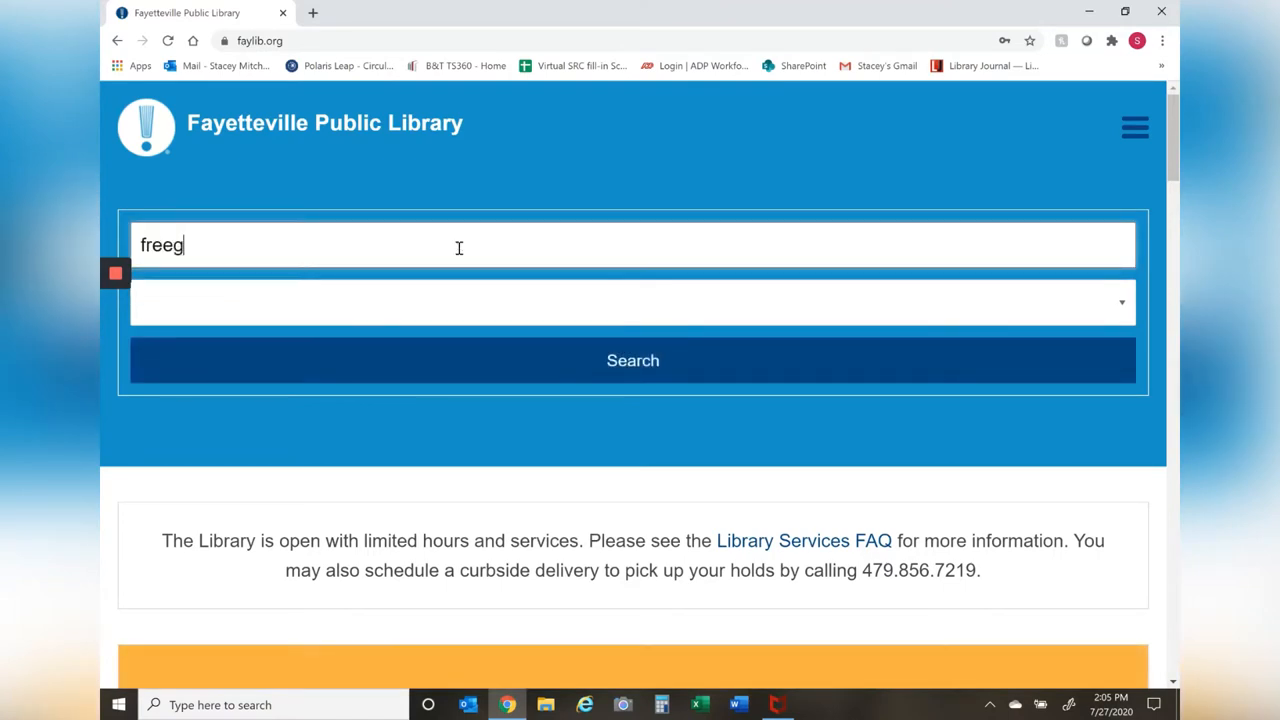
click(632, 302)
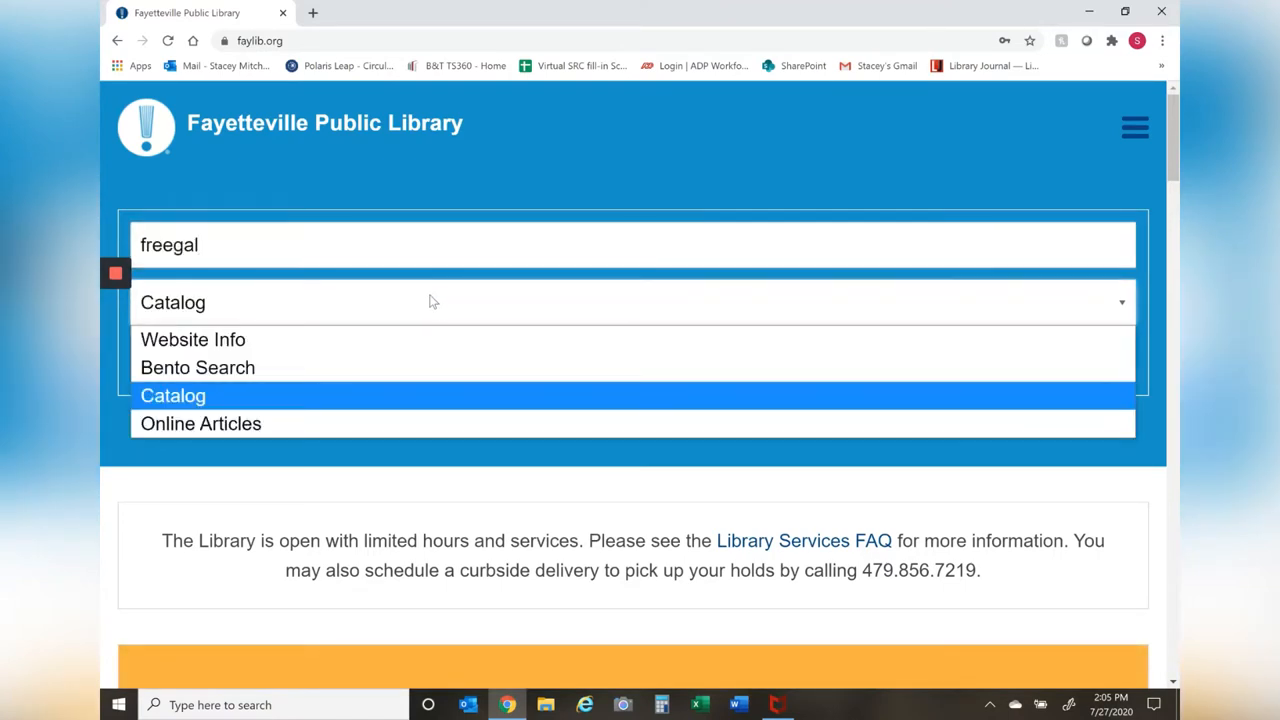
click(192, 339)
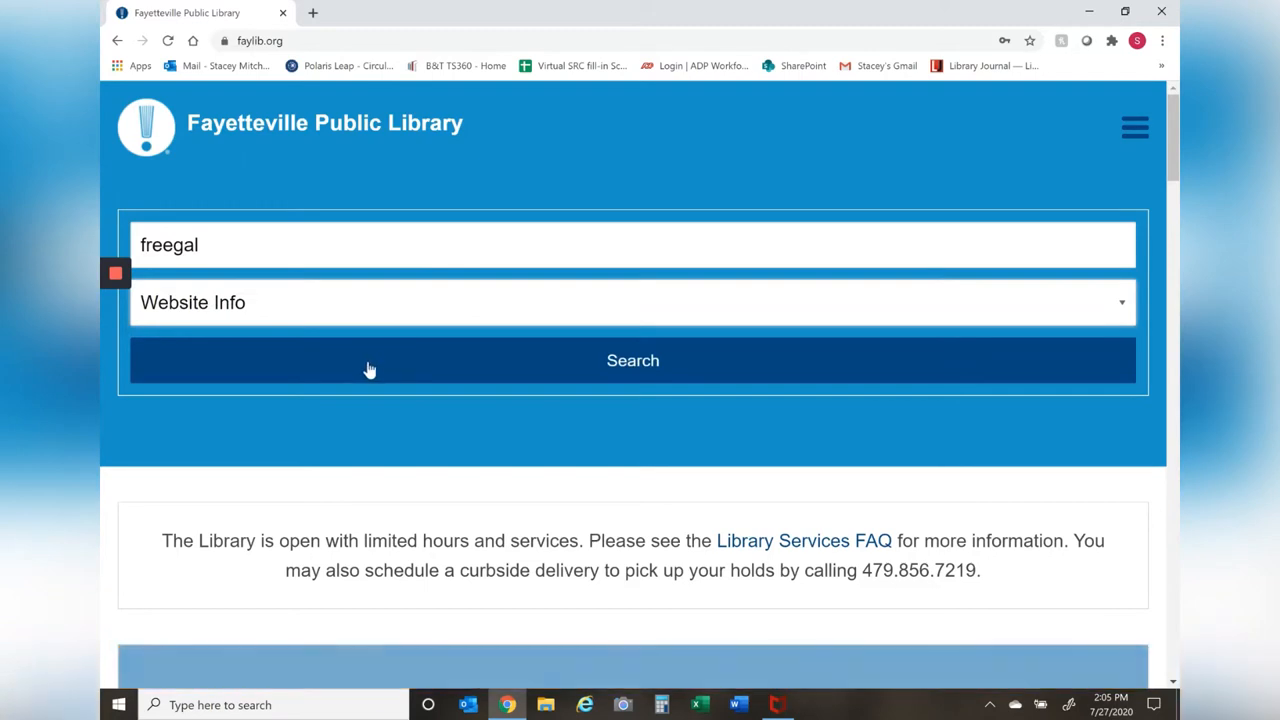
click(632, 360)
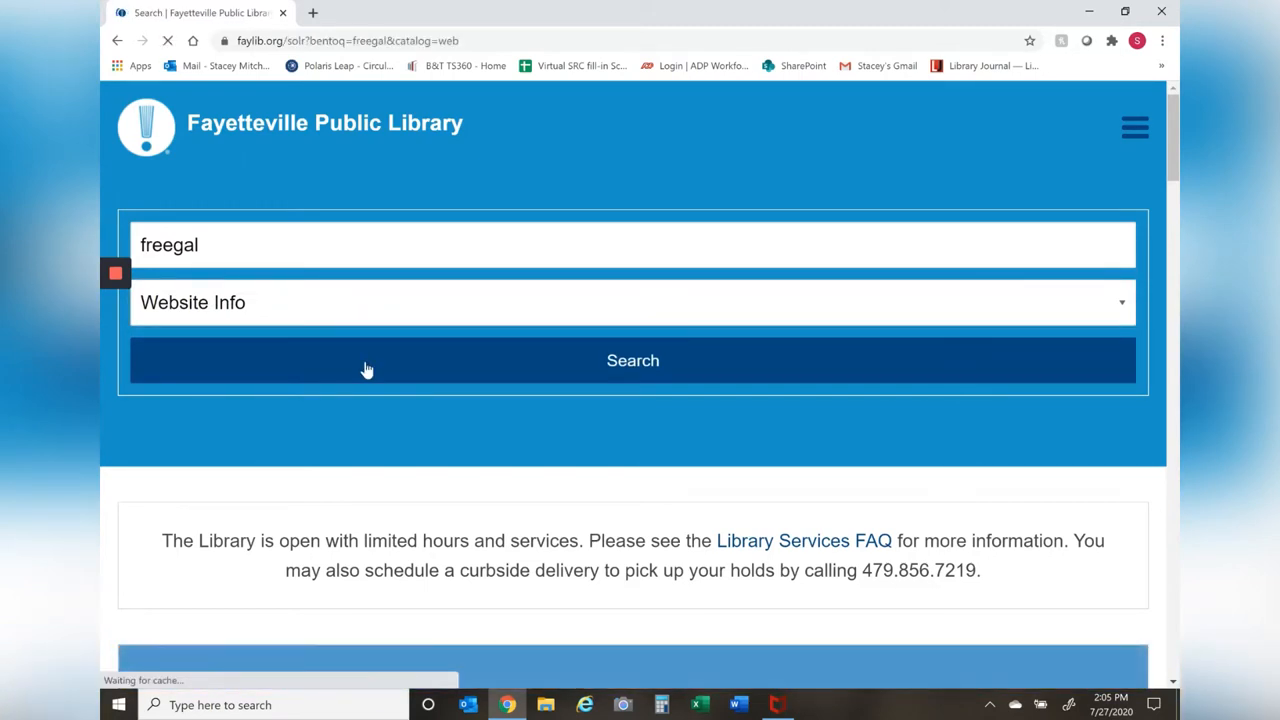
click(632, 360)
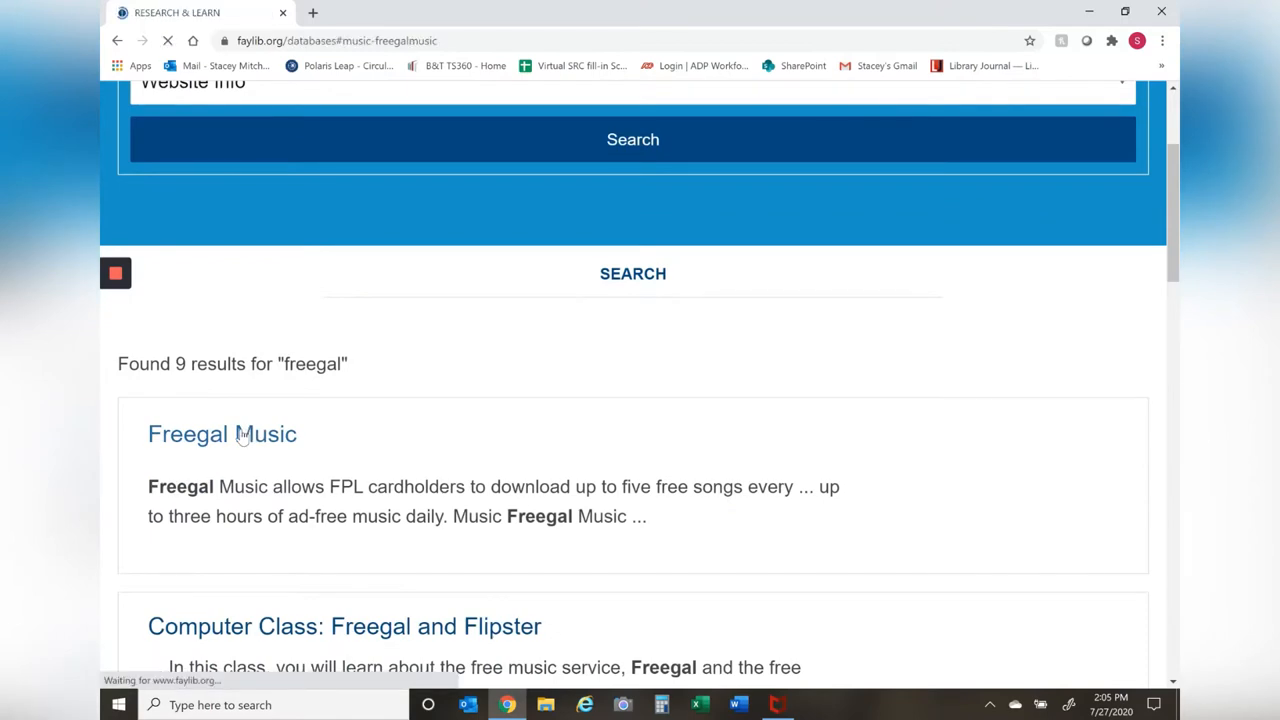
- Show the Freegal Music entry with its iOS and Android app links on Research & Learn
click(222, 434)
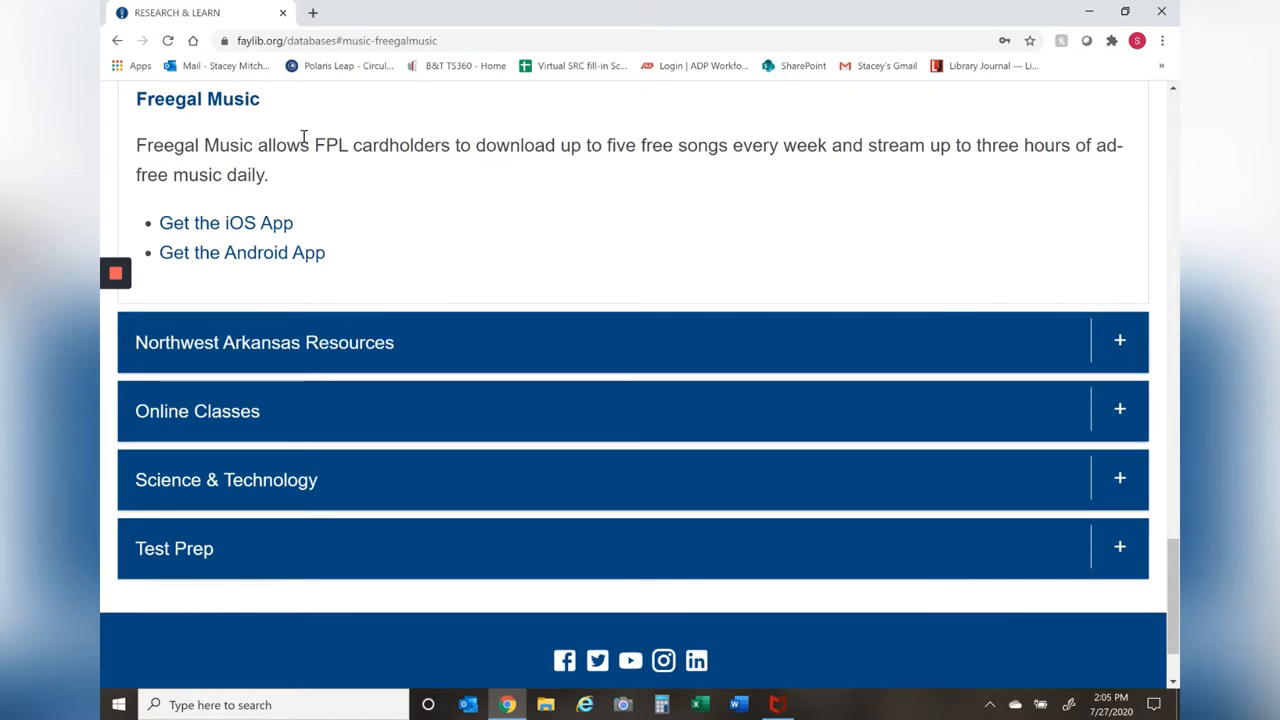
mouse_move(407, 199)
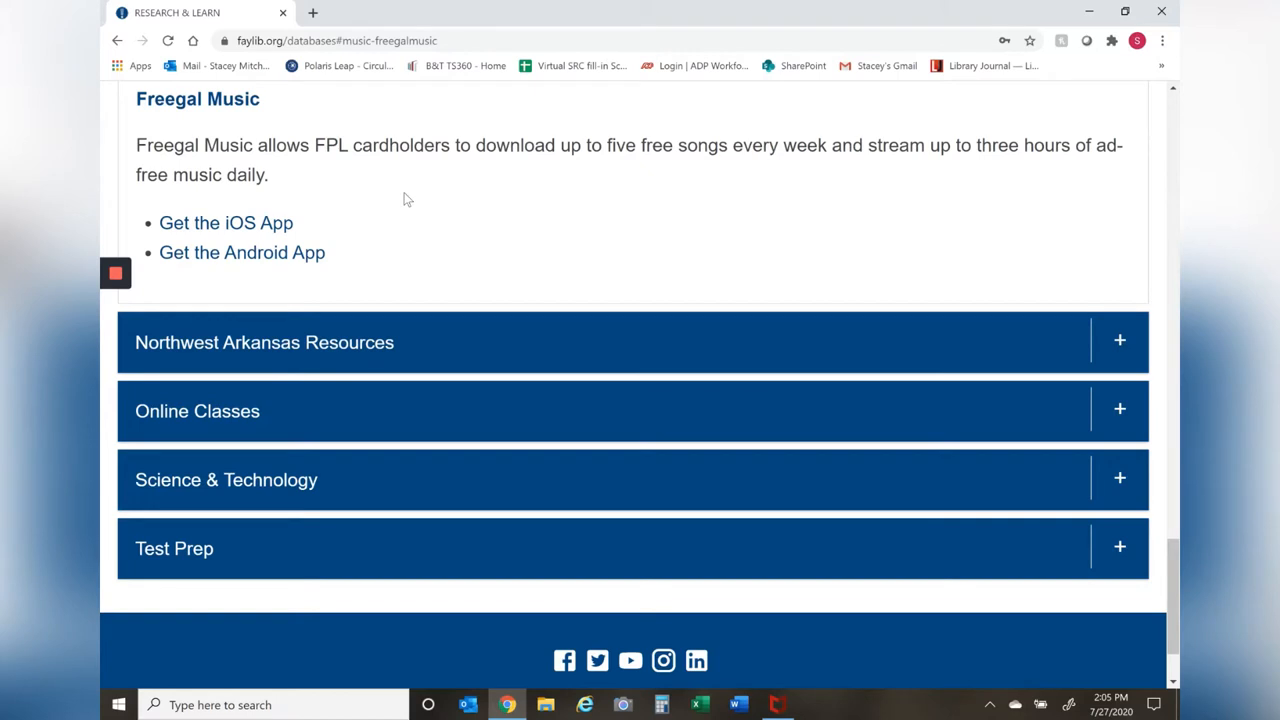
mouse_move(382, 206)
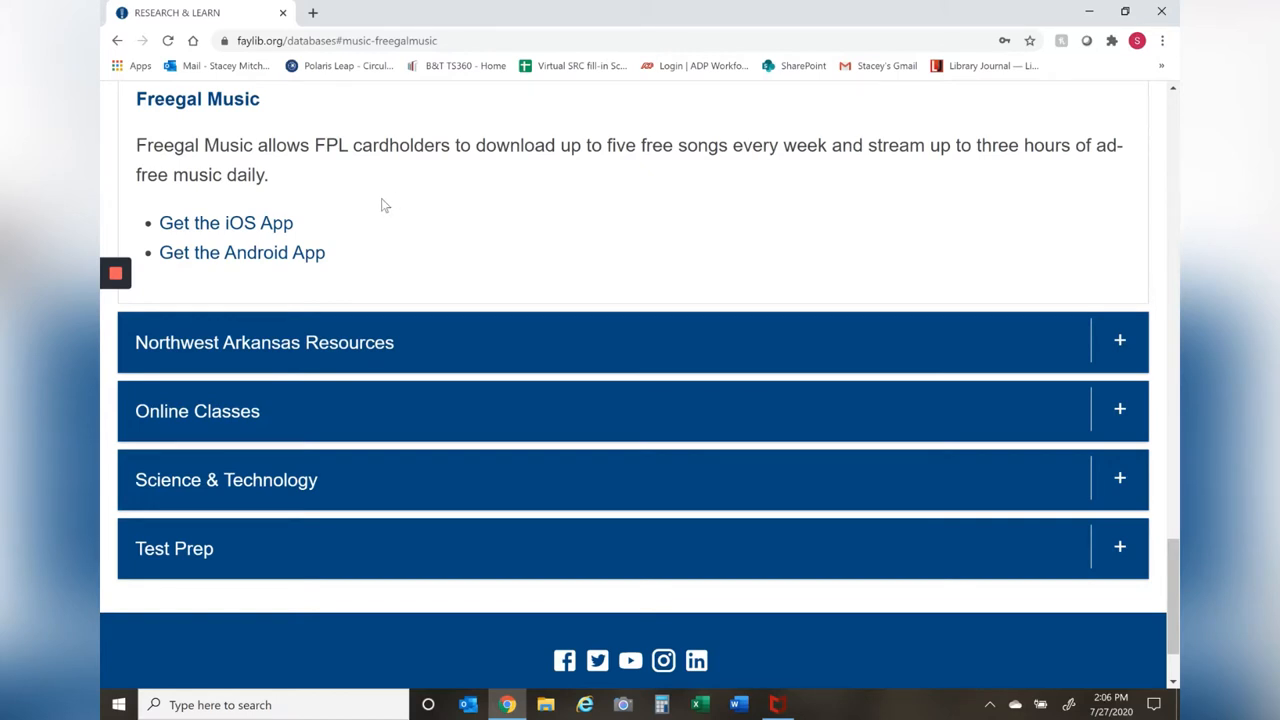
mouse_move(225, 230)
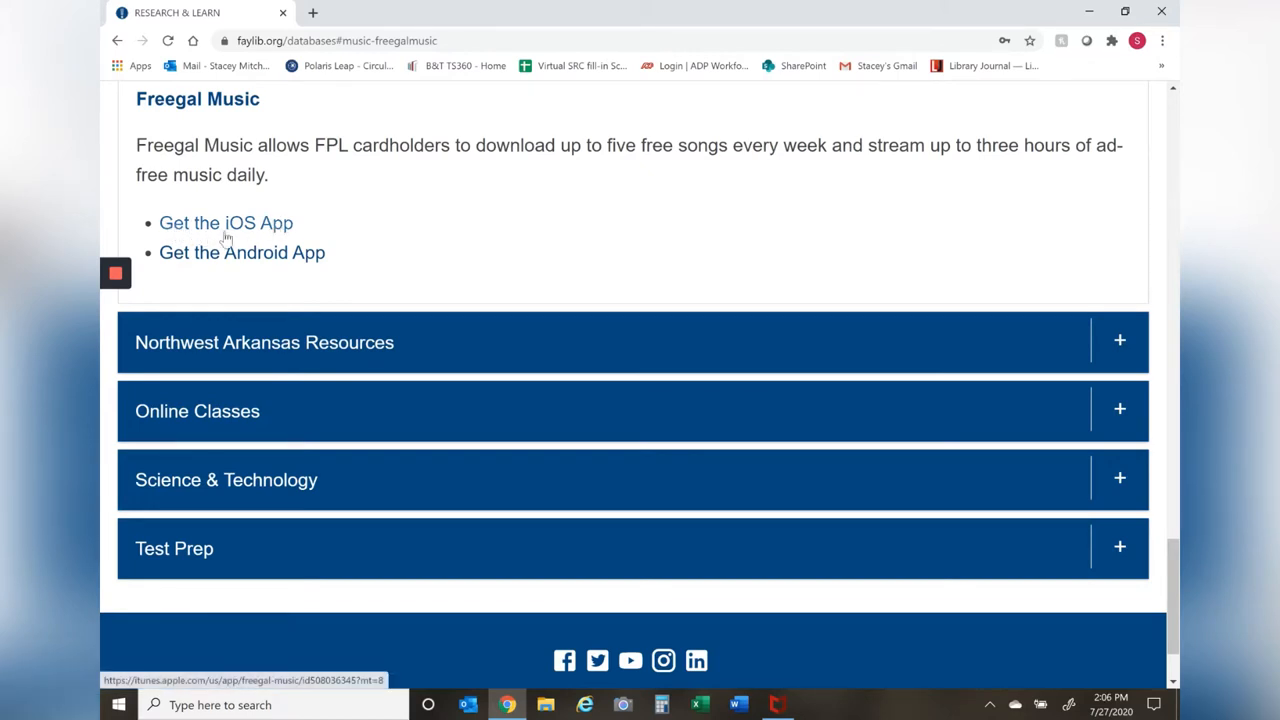
mouse_move(310, 248)
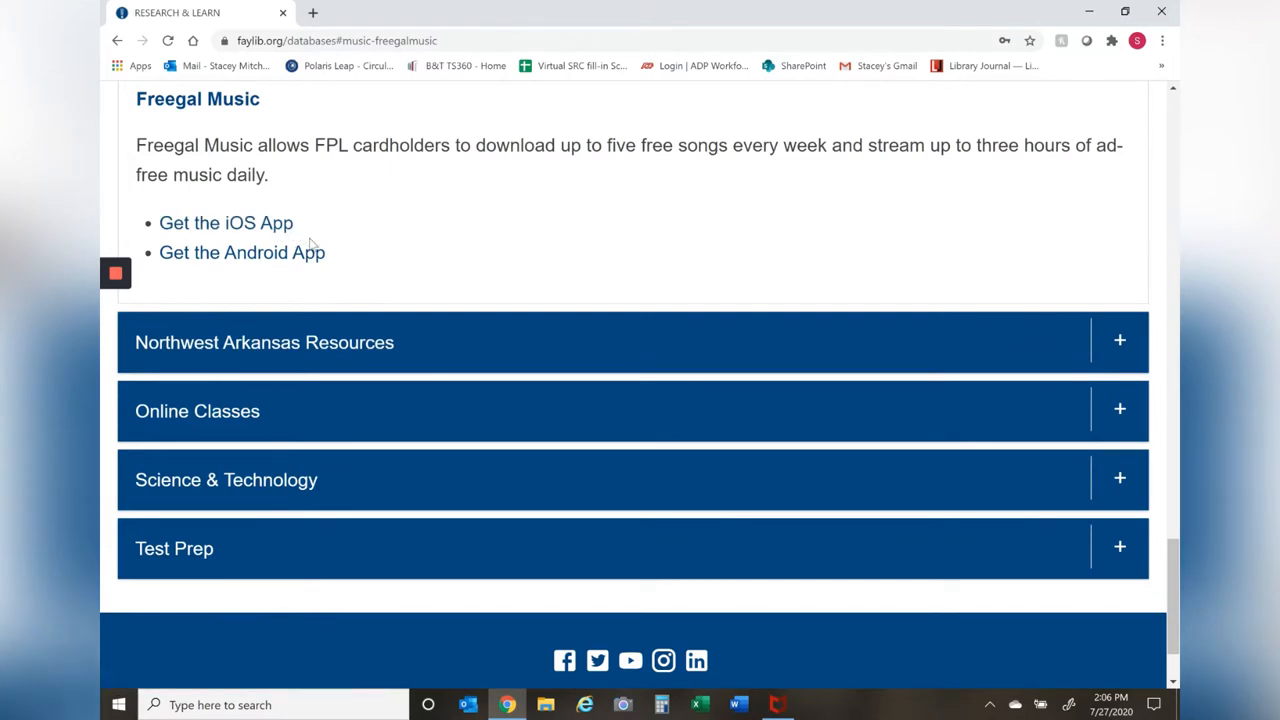
mouse_move(415, 266)
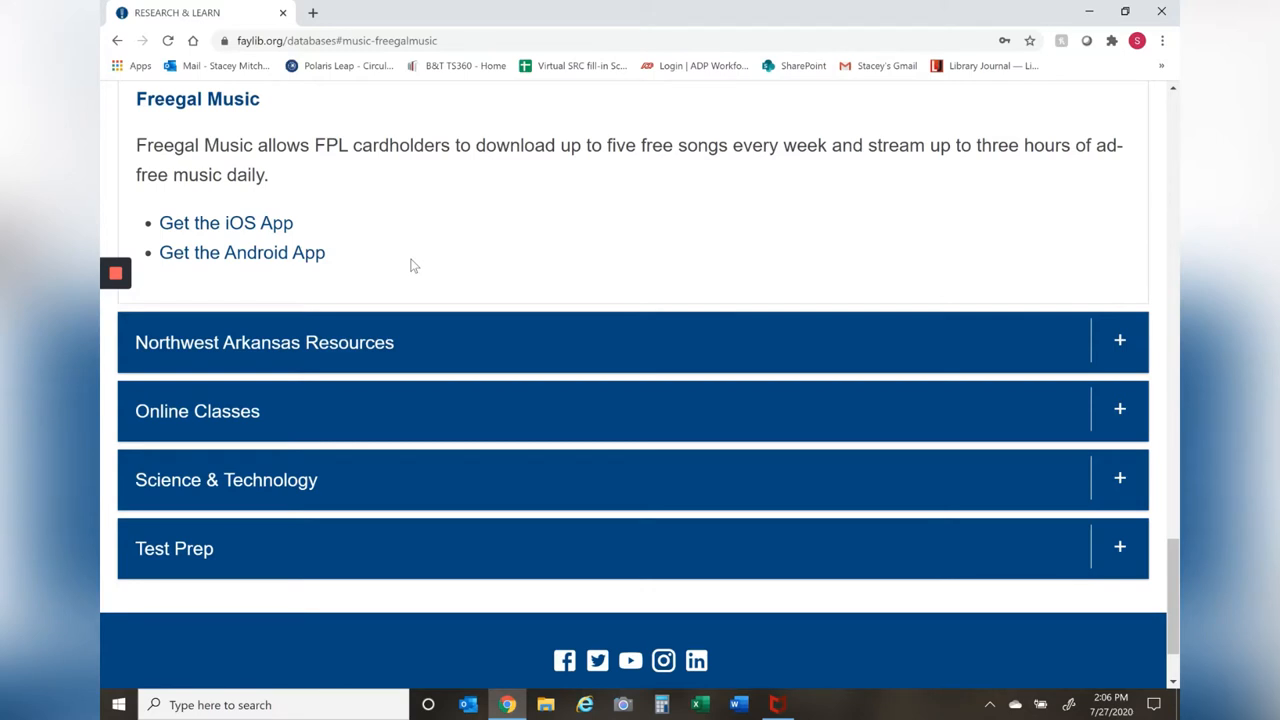
mouse_move(317, 170)
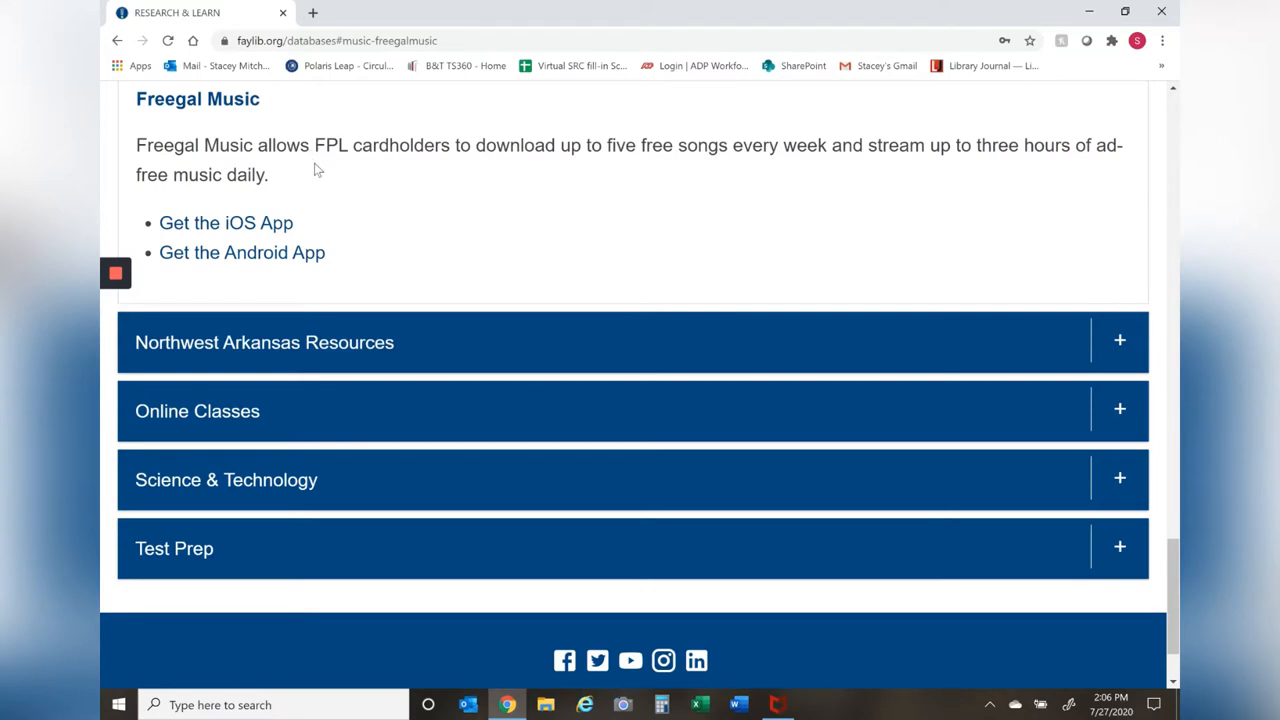
mouse_move(197, 98)
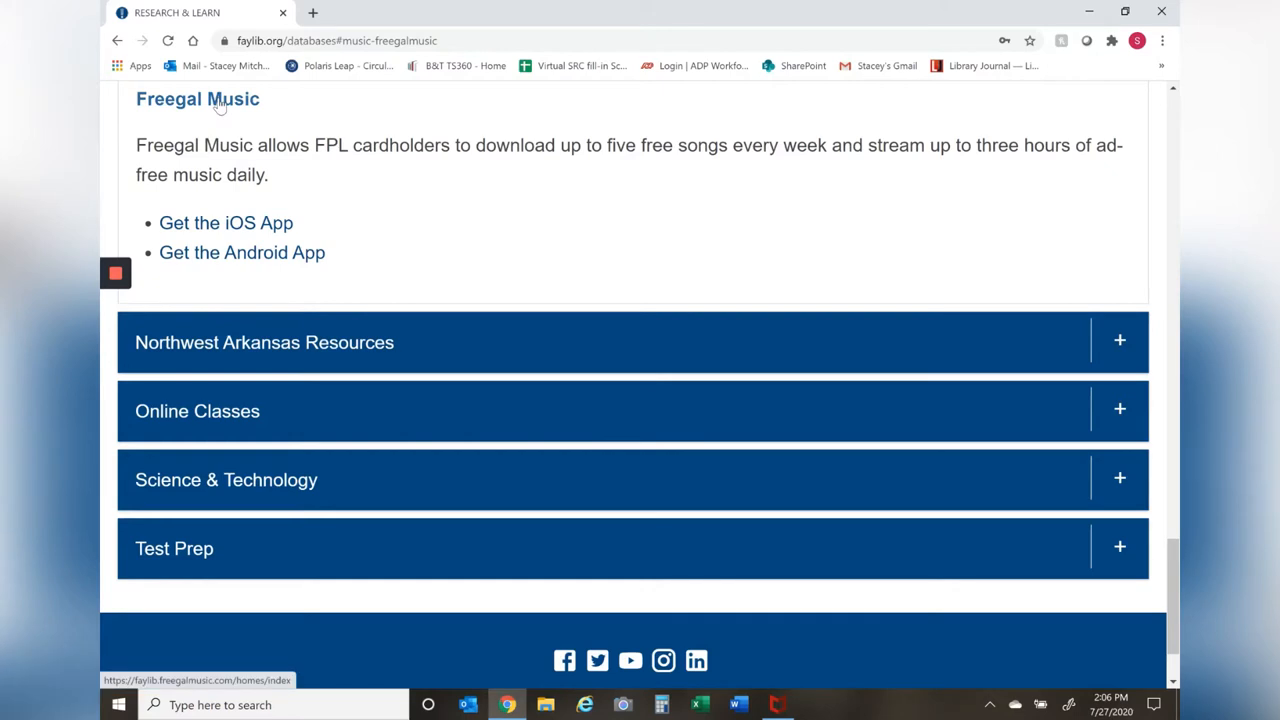
- Open the library's Freegal Music site and enter a card number and PIN to log in
click(197, 98)
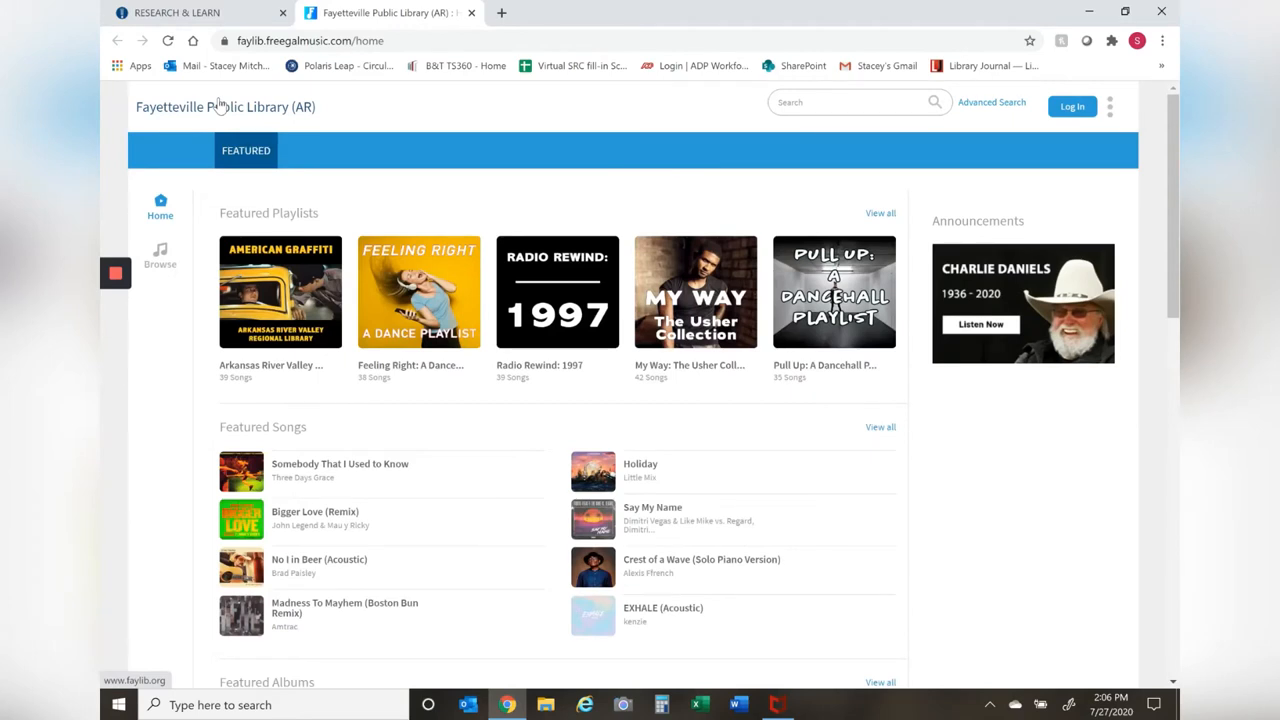
mouse_move(148, 120)
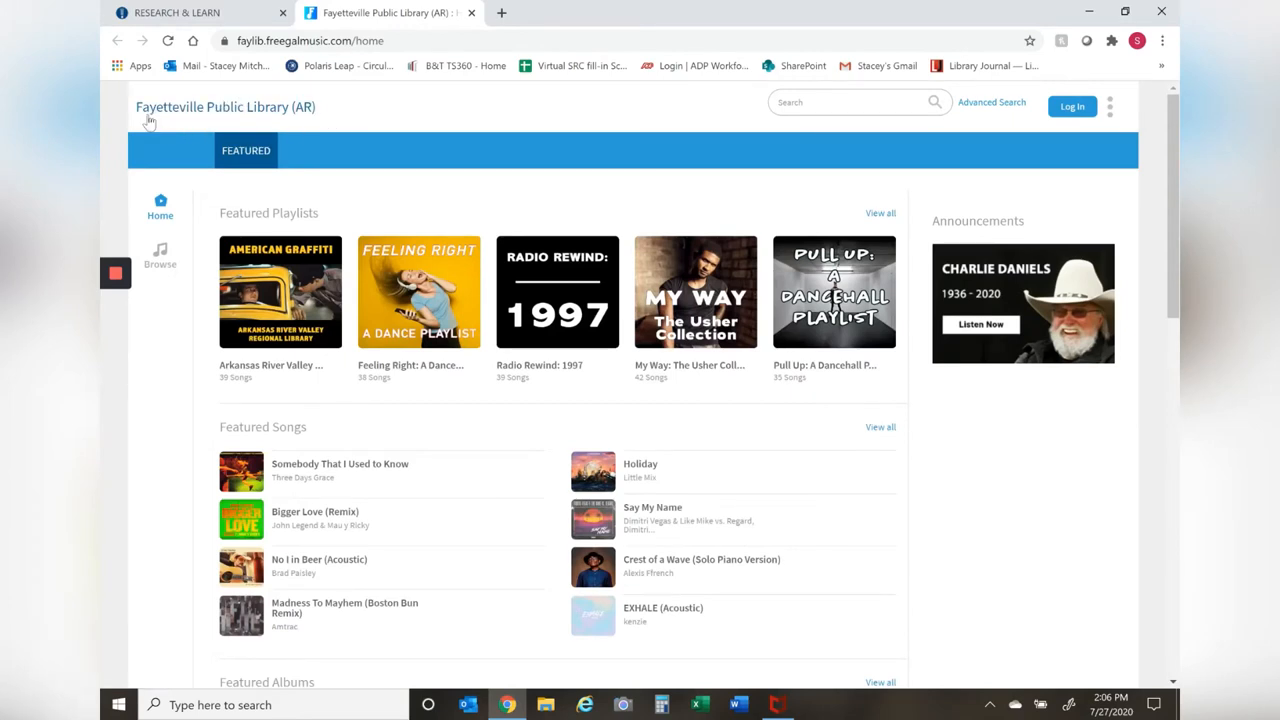
mouse_move(316, 118)
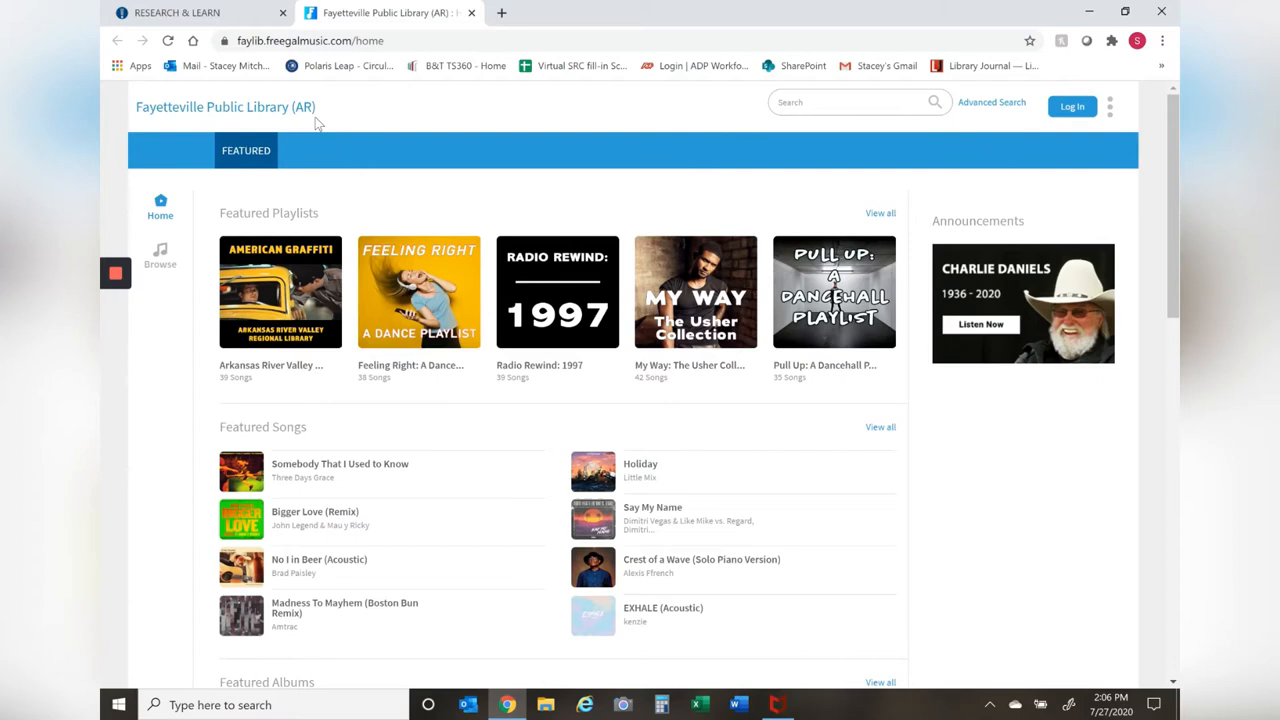
mouse_move(877, 128)
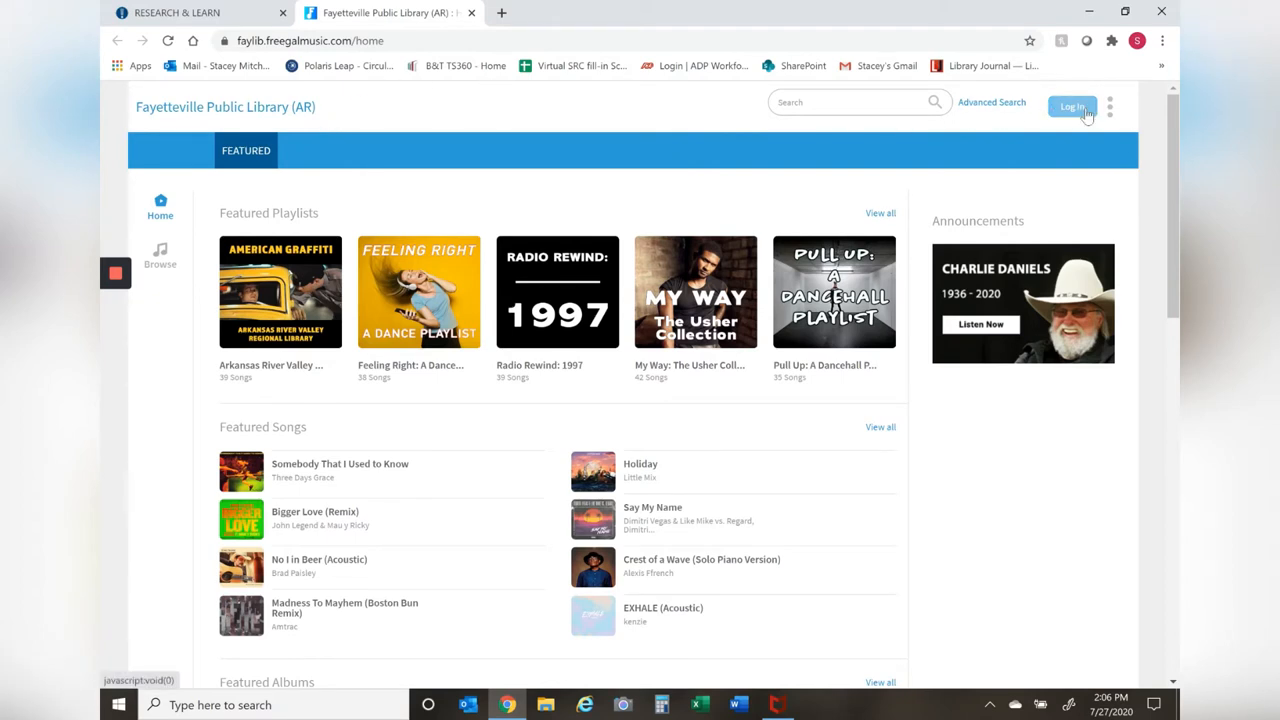
click(1072, 107)
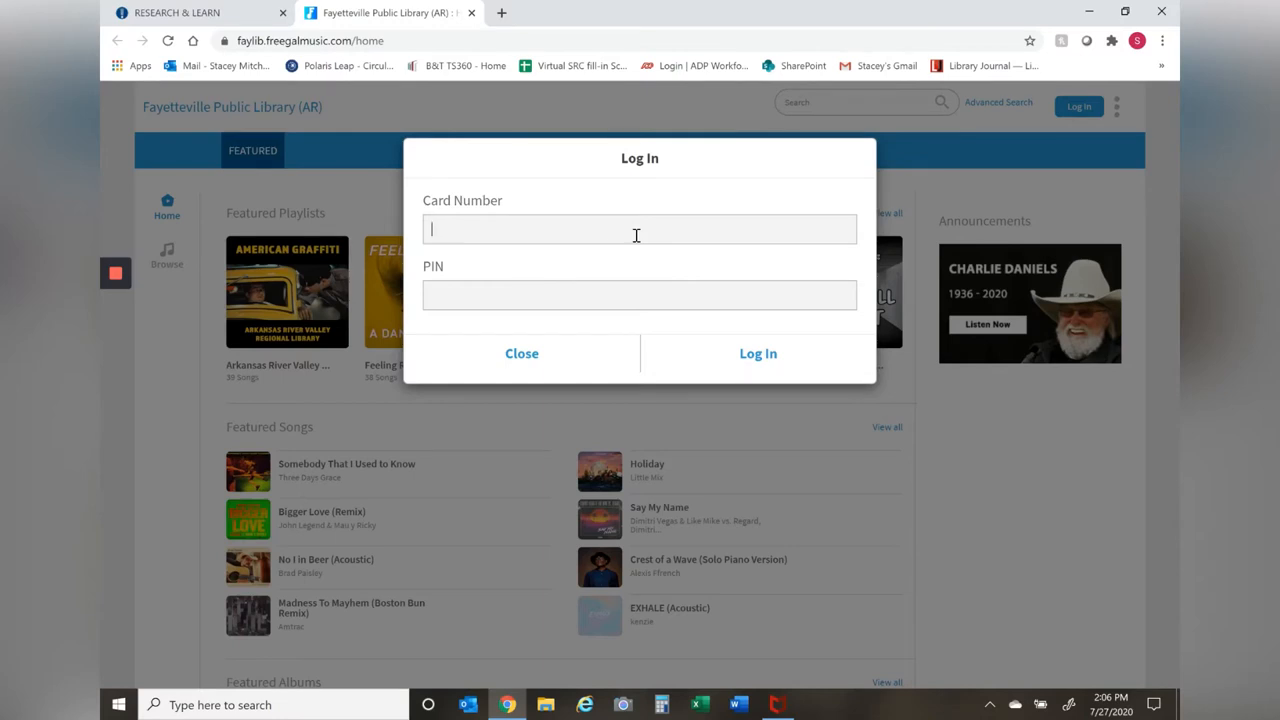
text(22222)
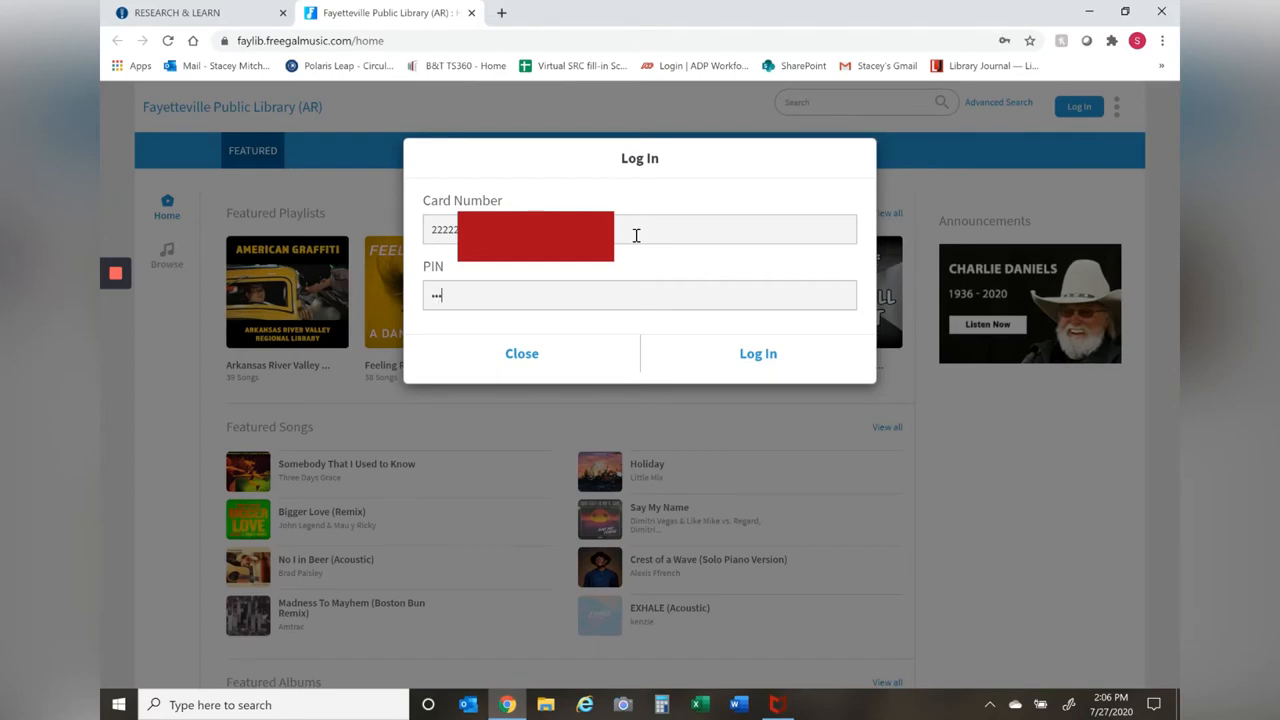
text(1)
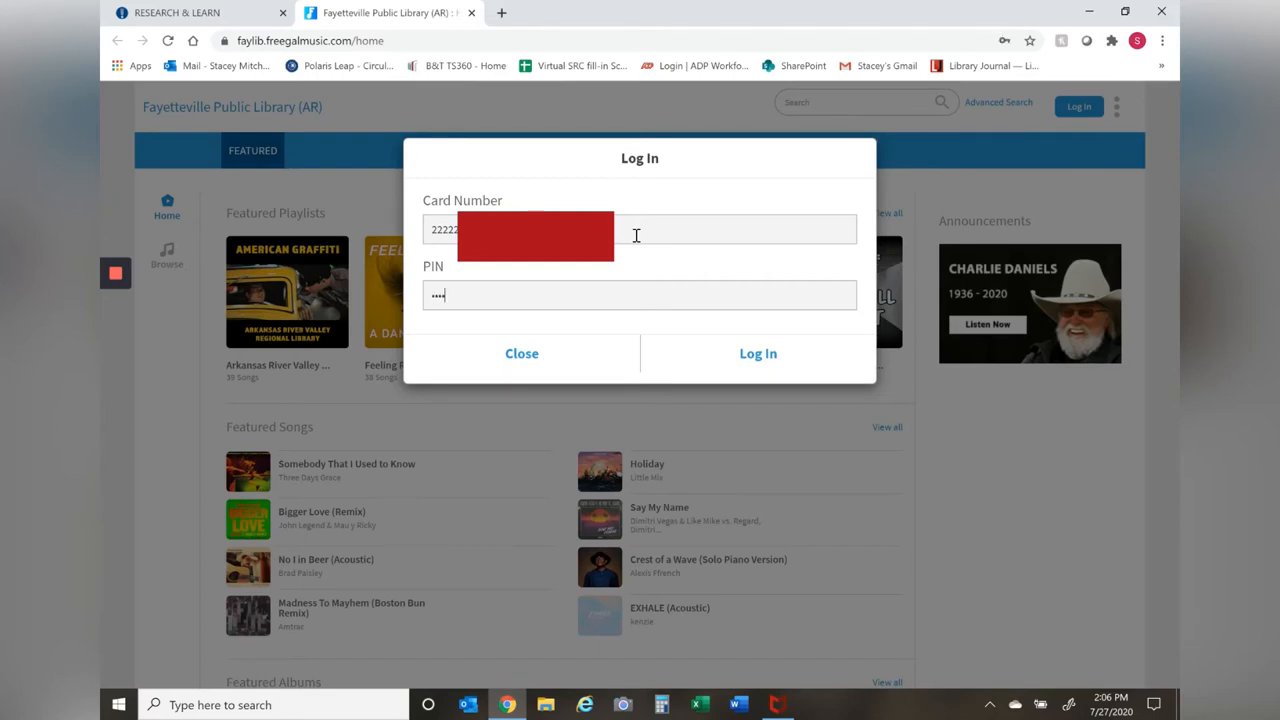
click(757, 353)
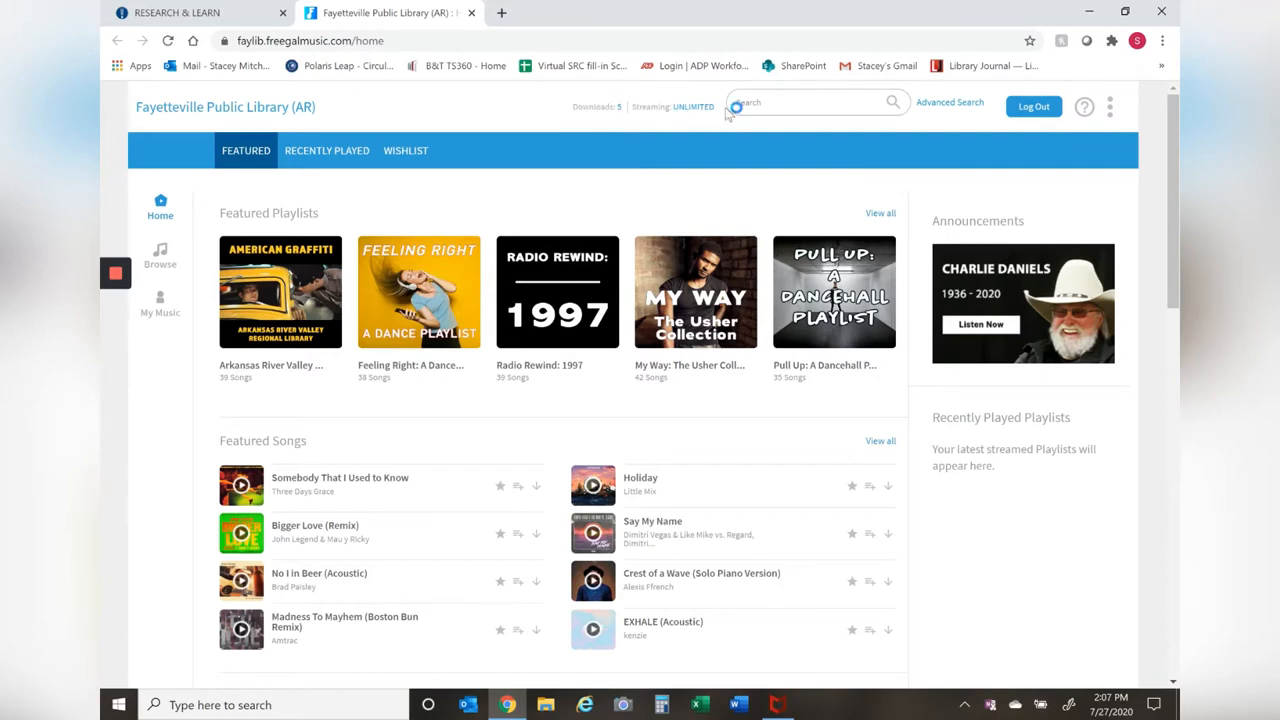
click(815, 103)
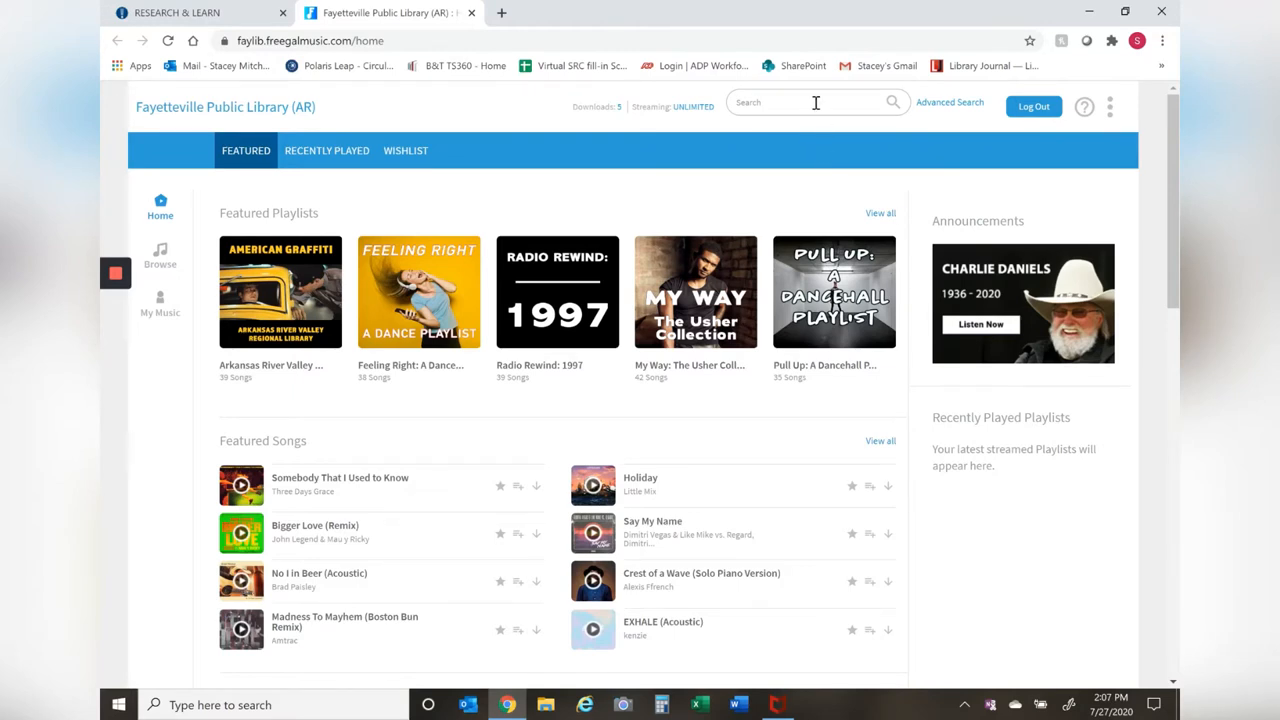
mouse_move(949, 107)
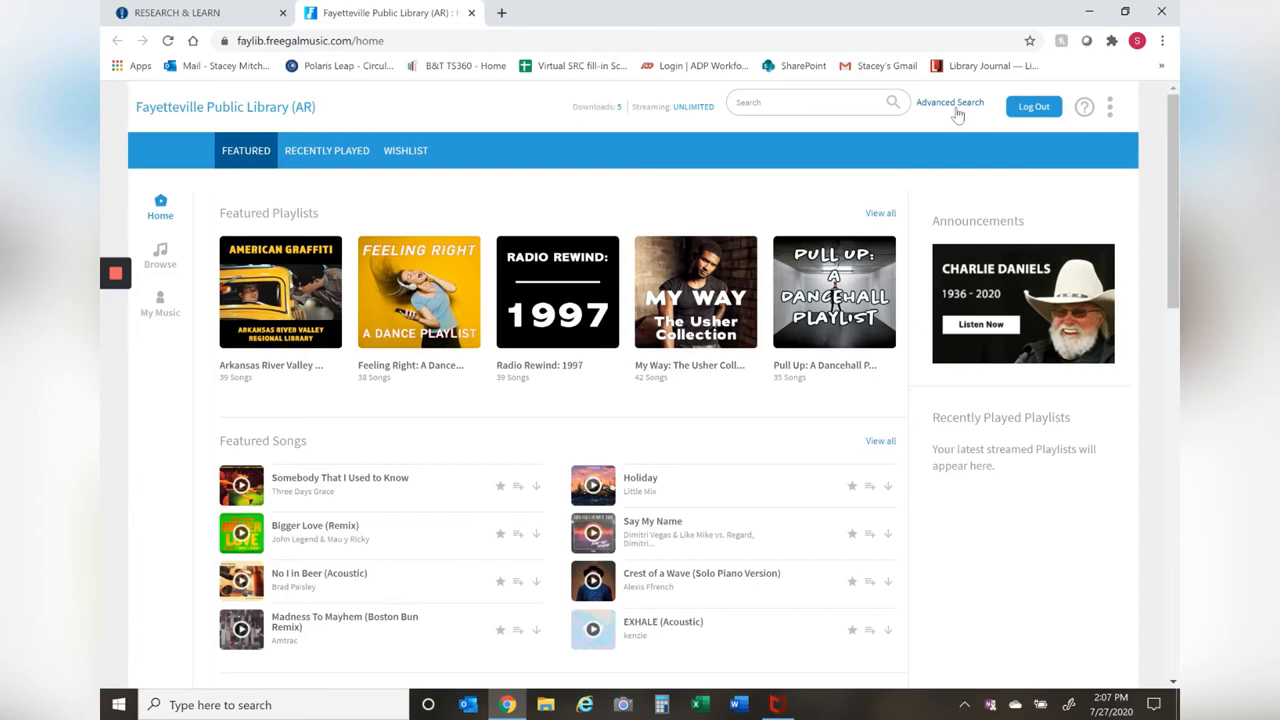
click(949, 102)
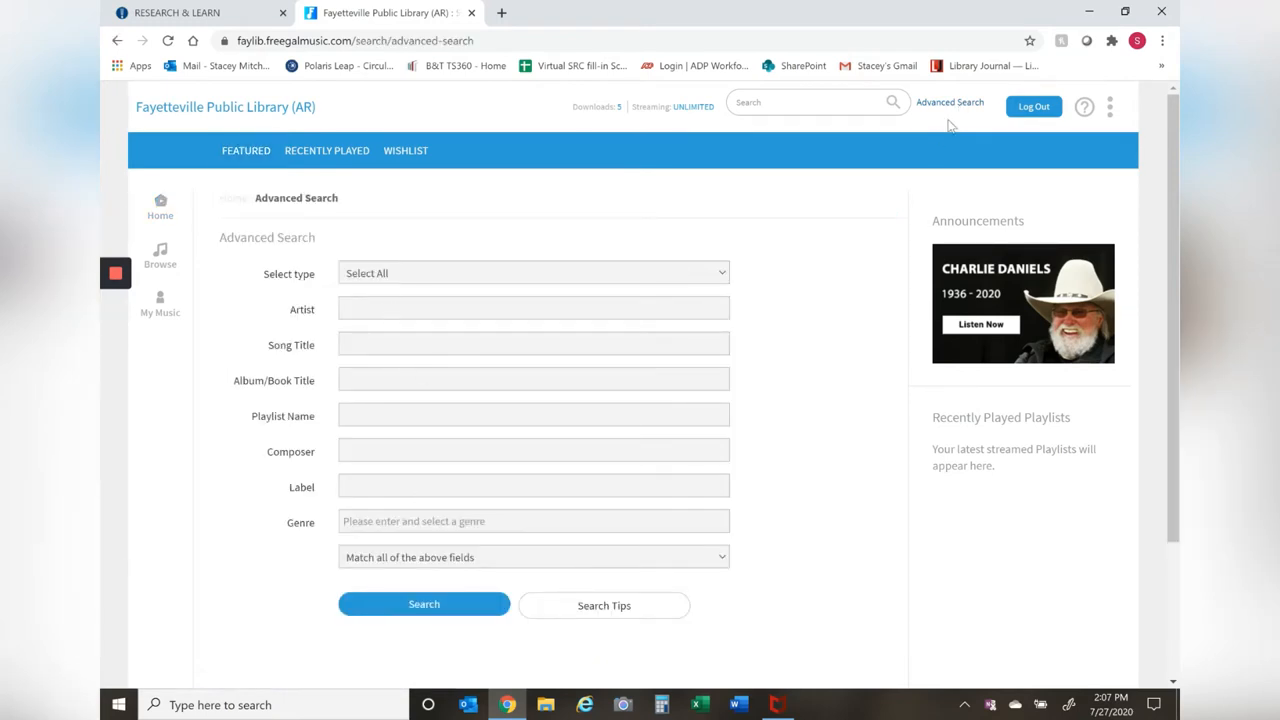
mouse_move(413, 485)
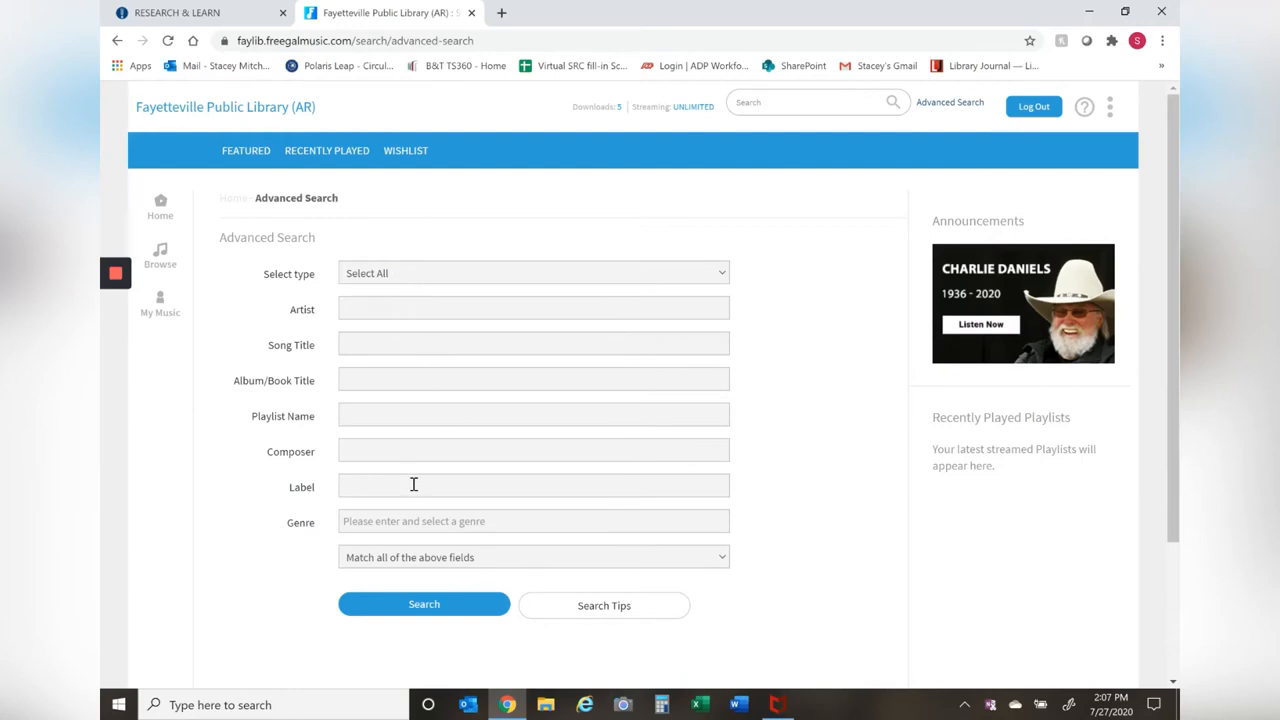
mouse_move(280, 402)
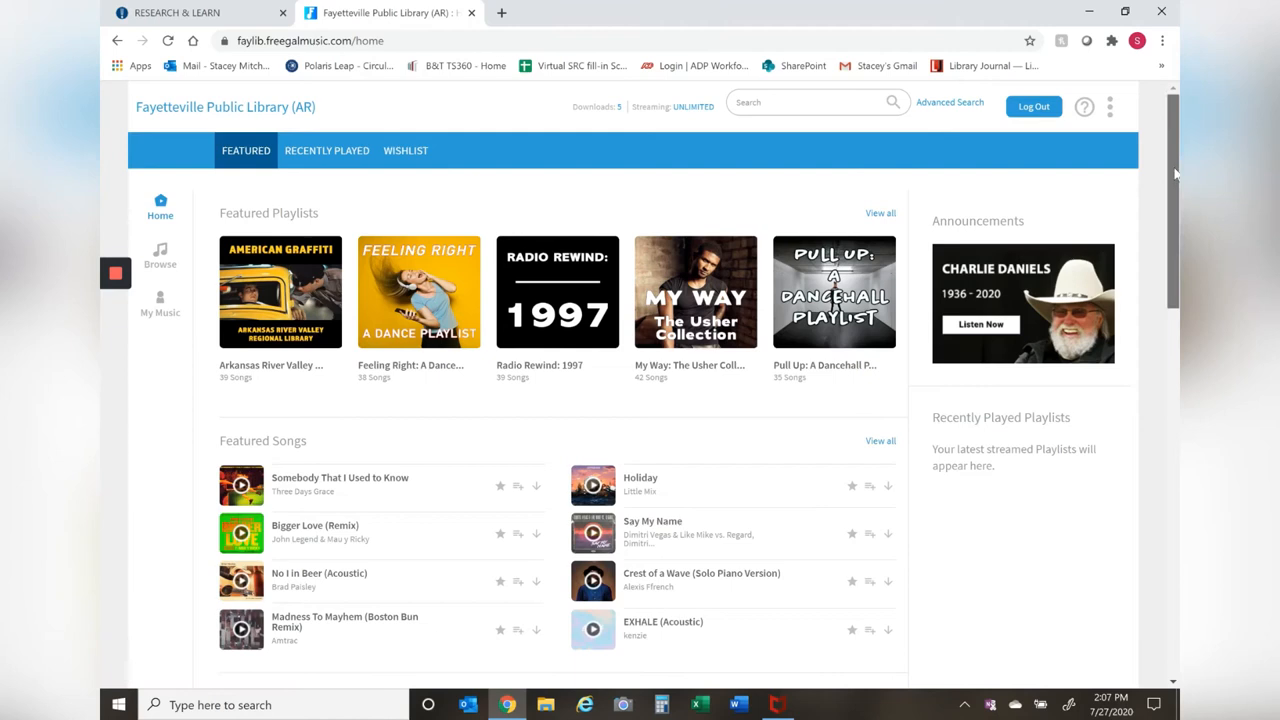
- Play Bigger Love (Remix) from Featured Songs, pause it, and scroll down the page
scroll(down, 3)
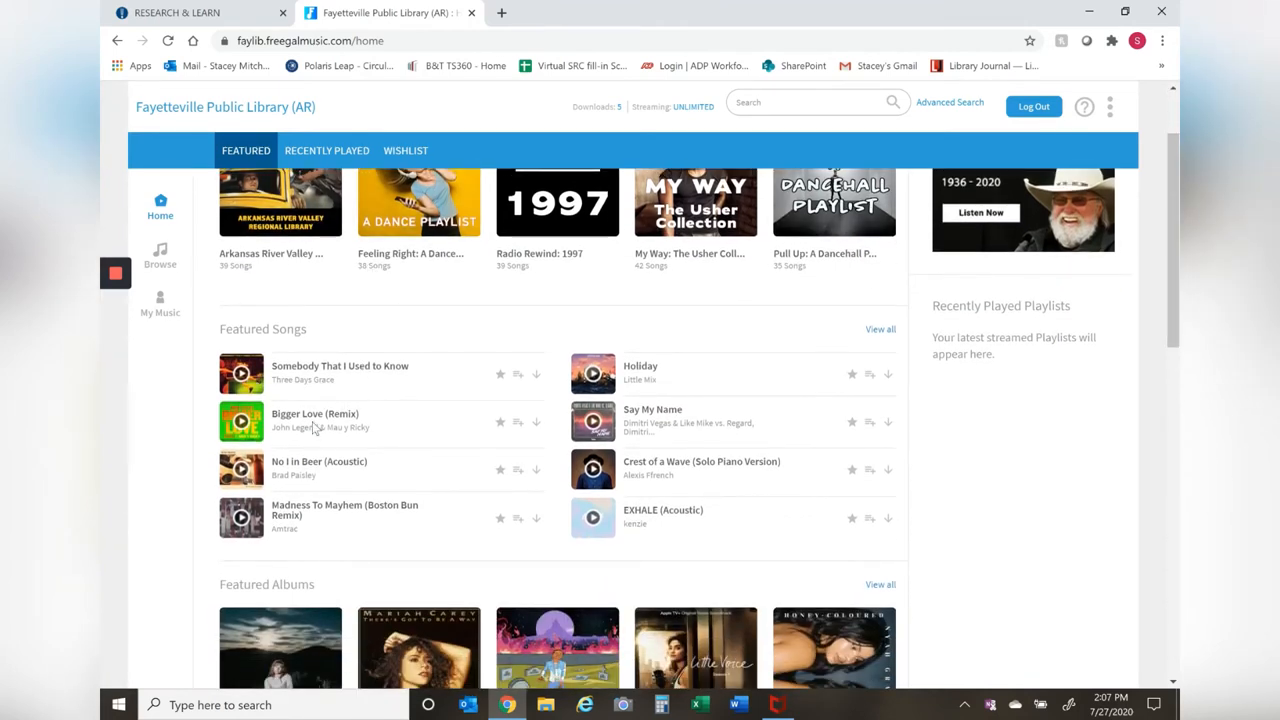
click(240, 421)
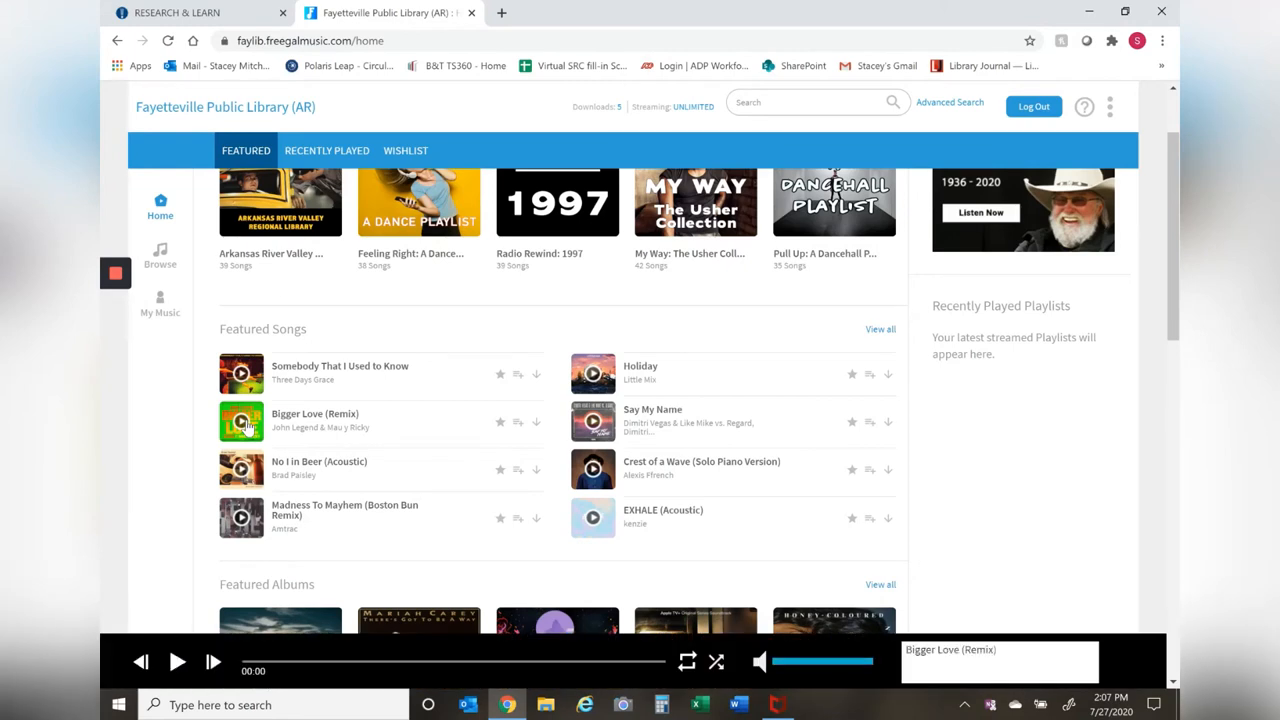
click(240, 421)
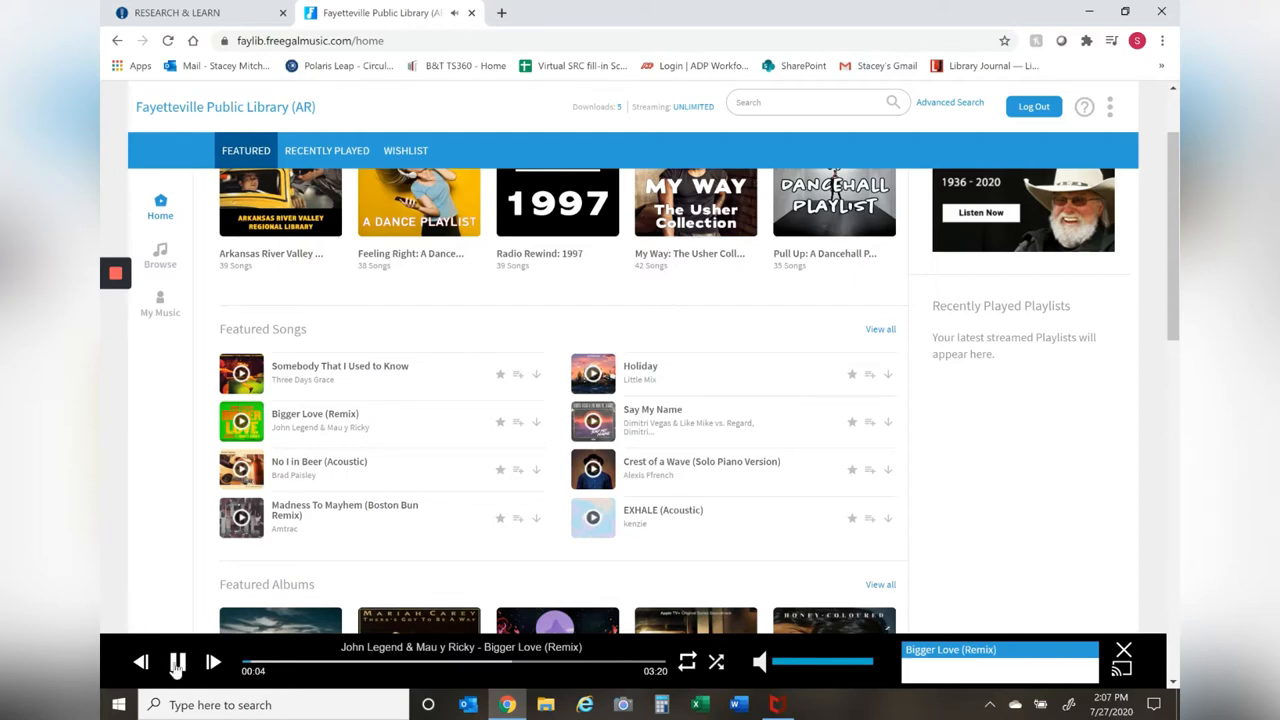
click(177, 662)
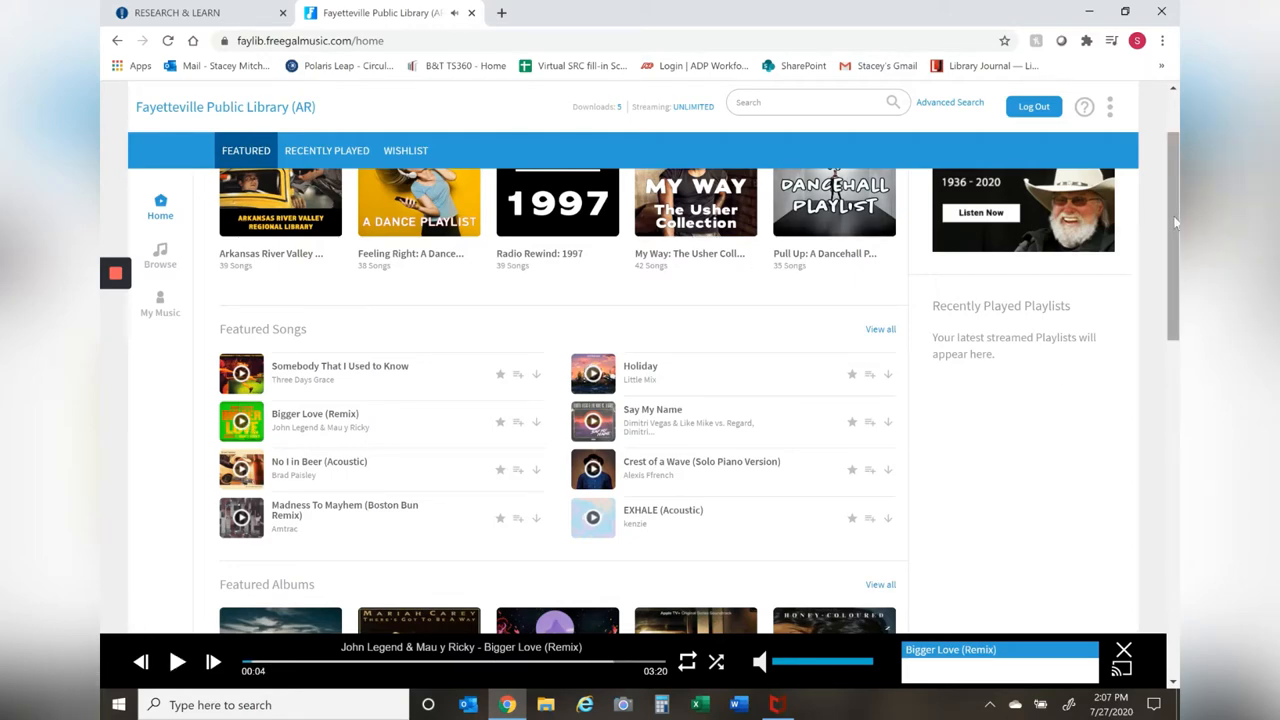
scroll(down, 3)
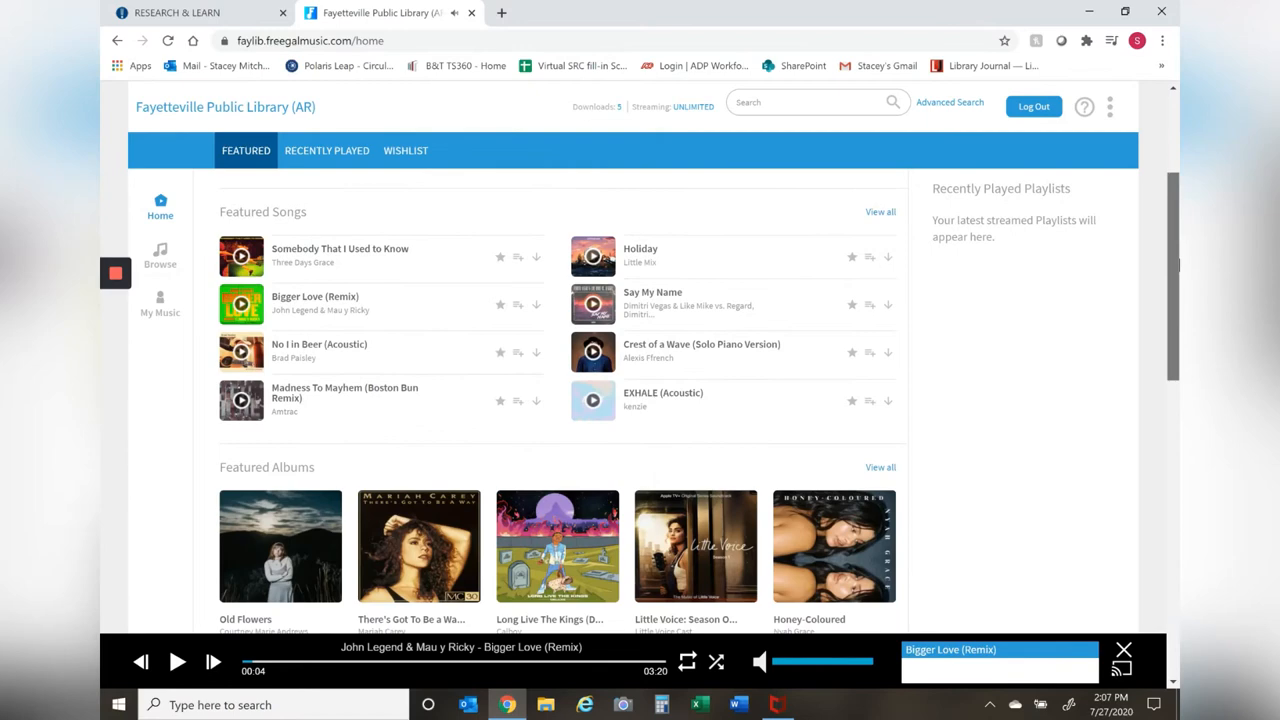
scroll(down, 3)
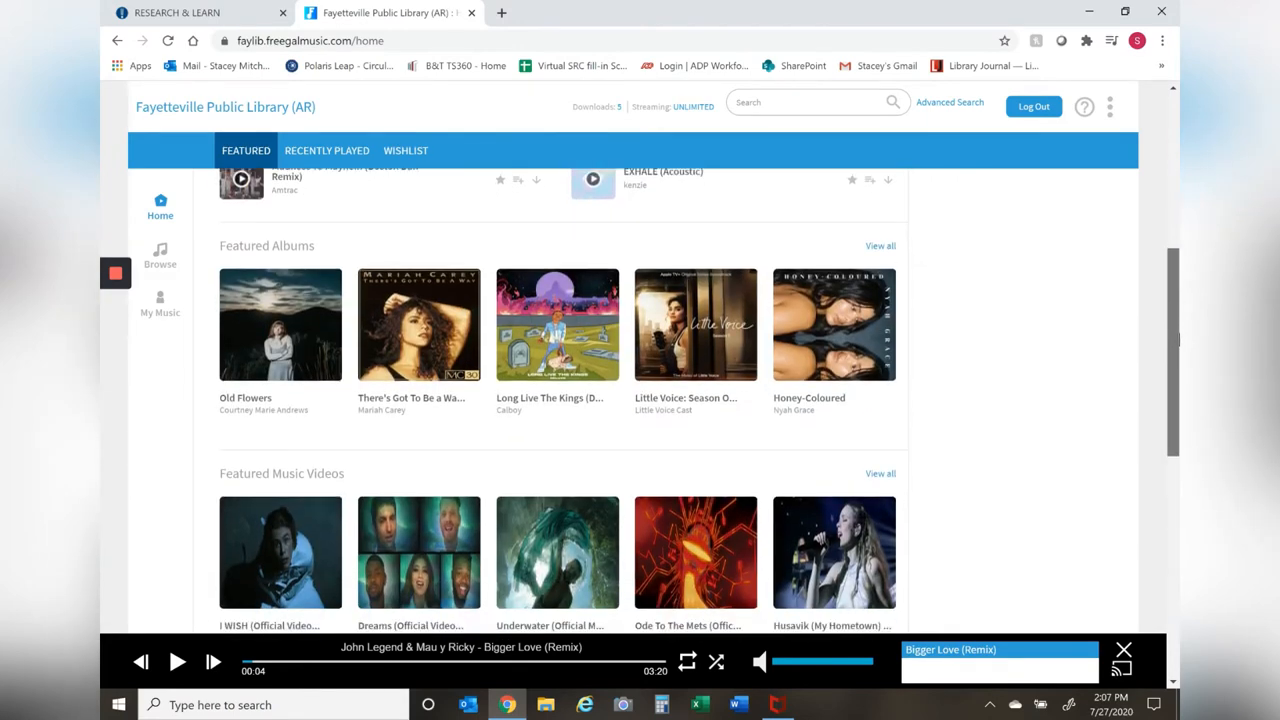
scroll(down, 3)
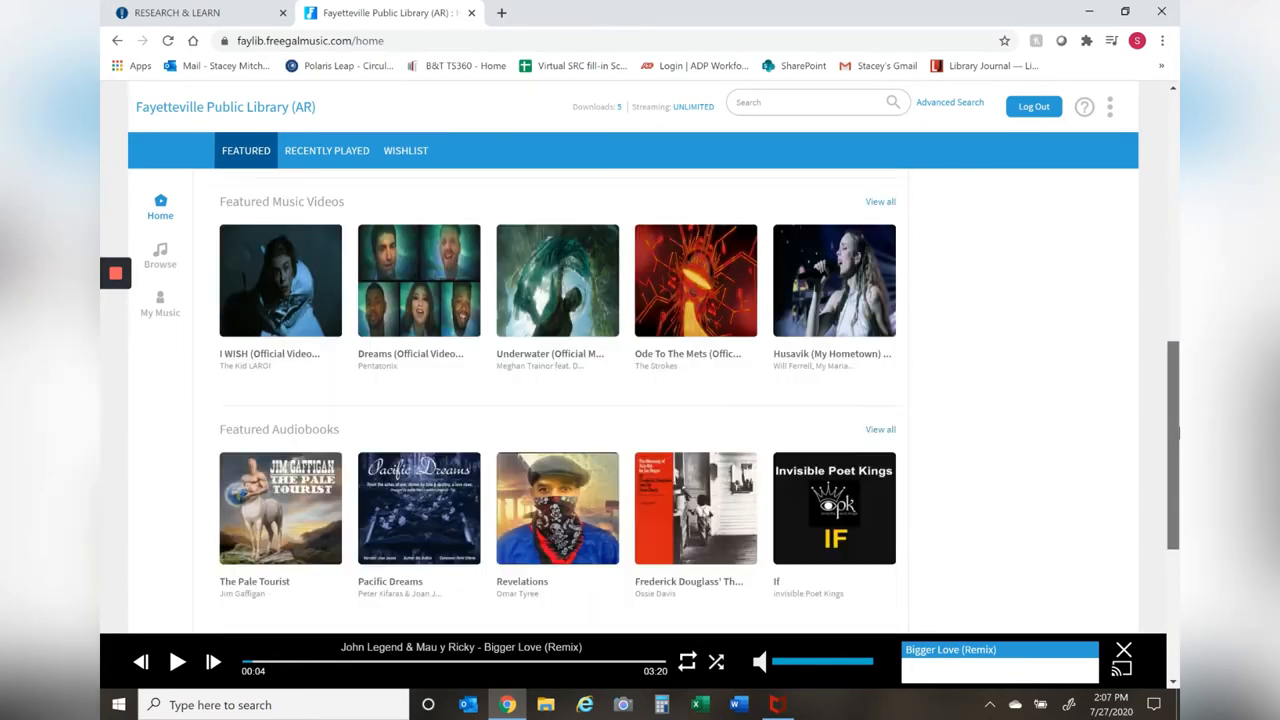
scroll(down, 3)
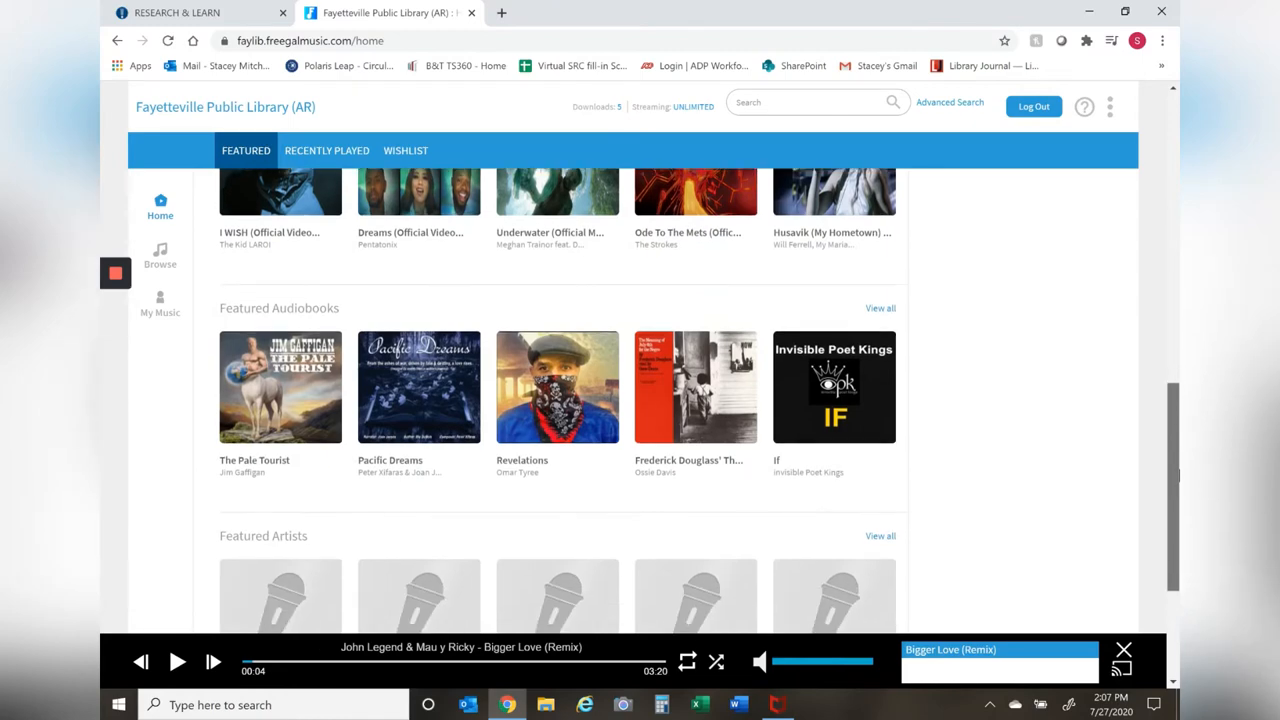
scroll(down, 3)
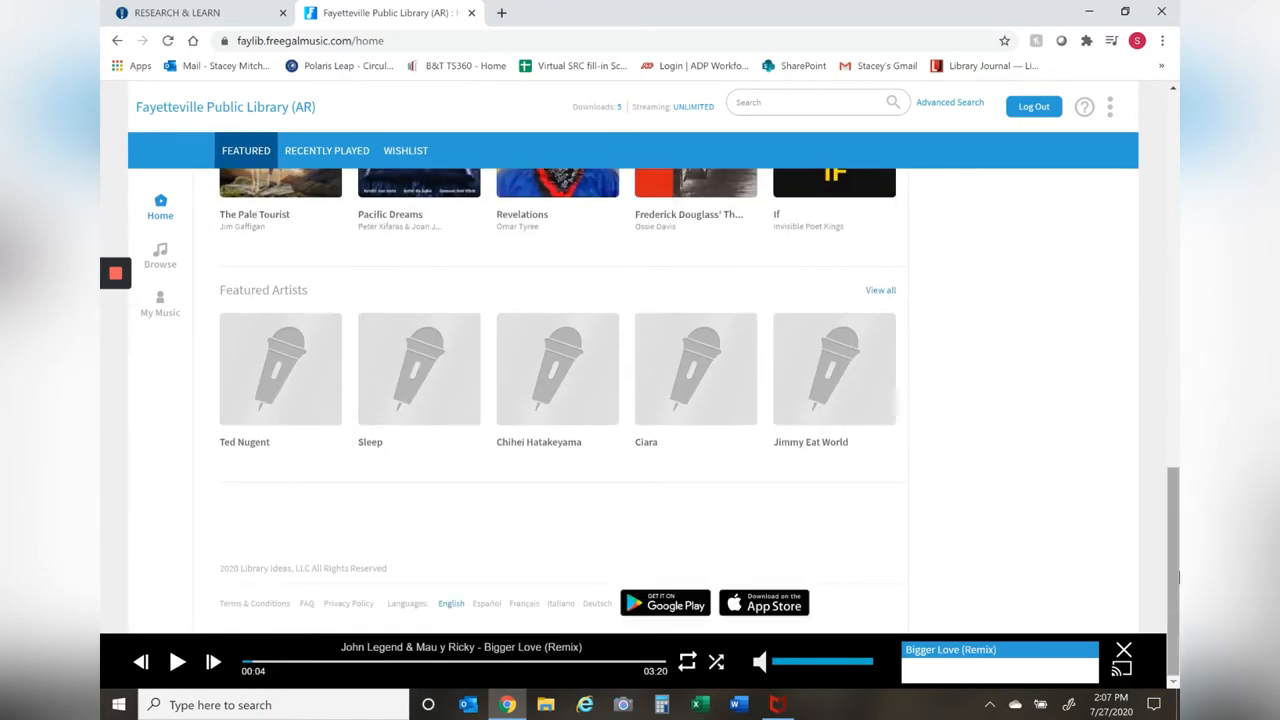
- Open Browse from the sidebar to show trending playlists and top songs
click(160, 258)
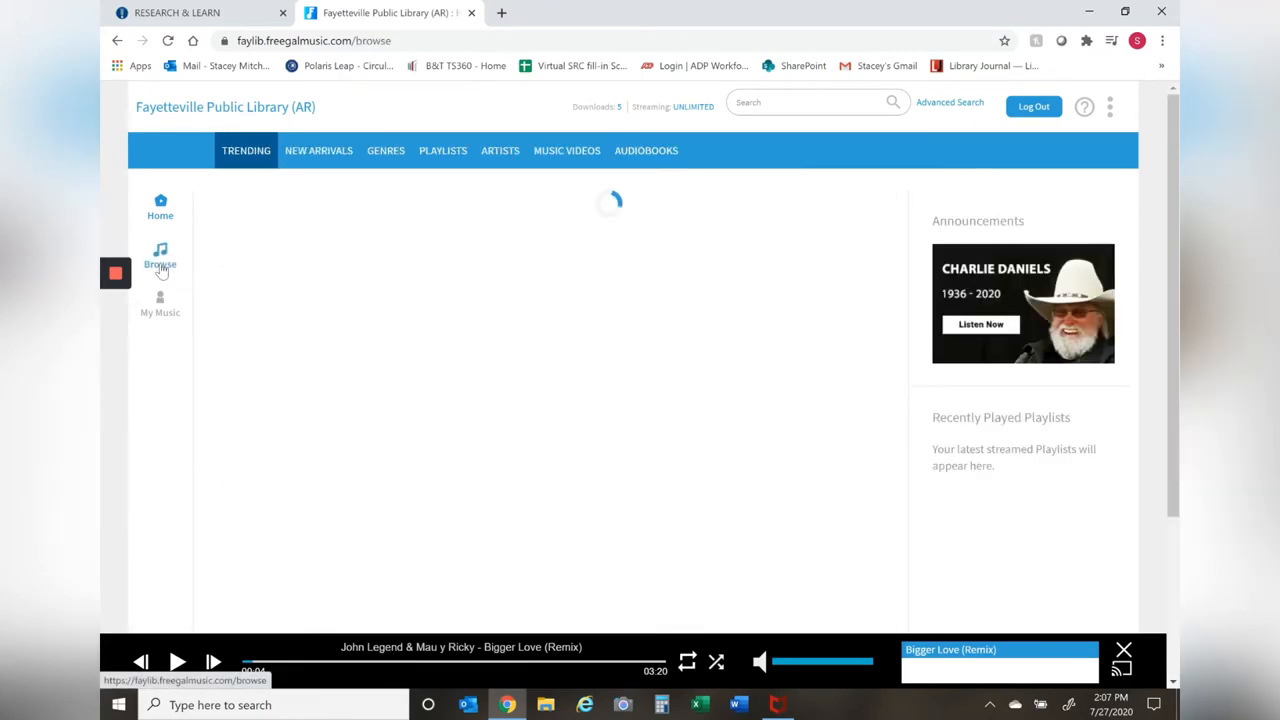
click(160, 258)
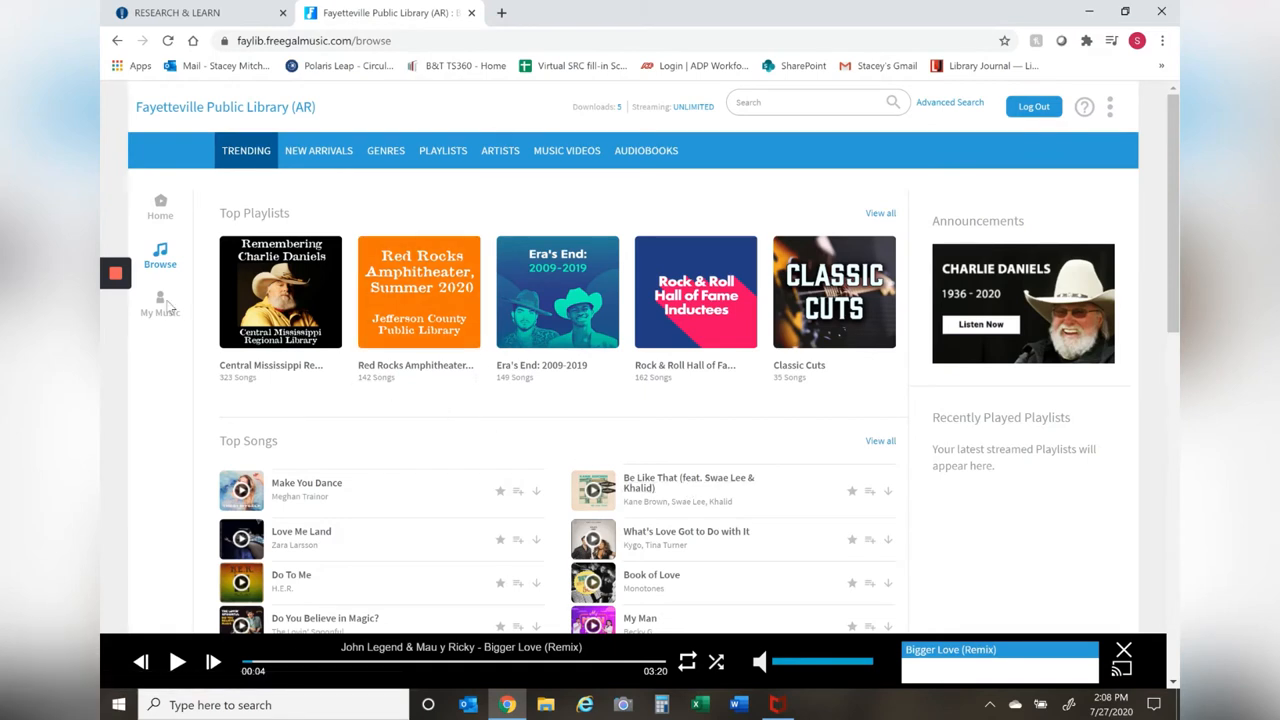
- Visit My Music's Playlists, Music Videos and Audiobooks tabs, ending on the empty Wishlist
click(160, 305)
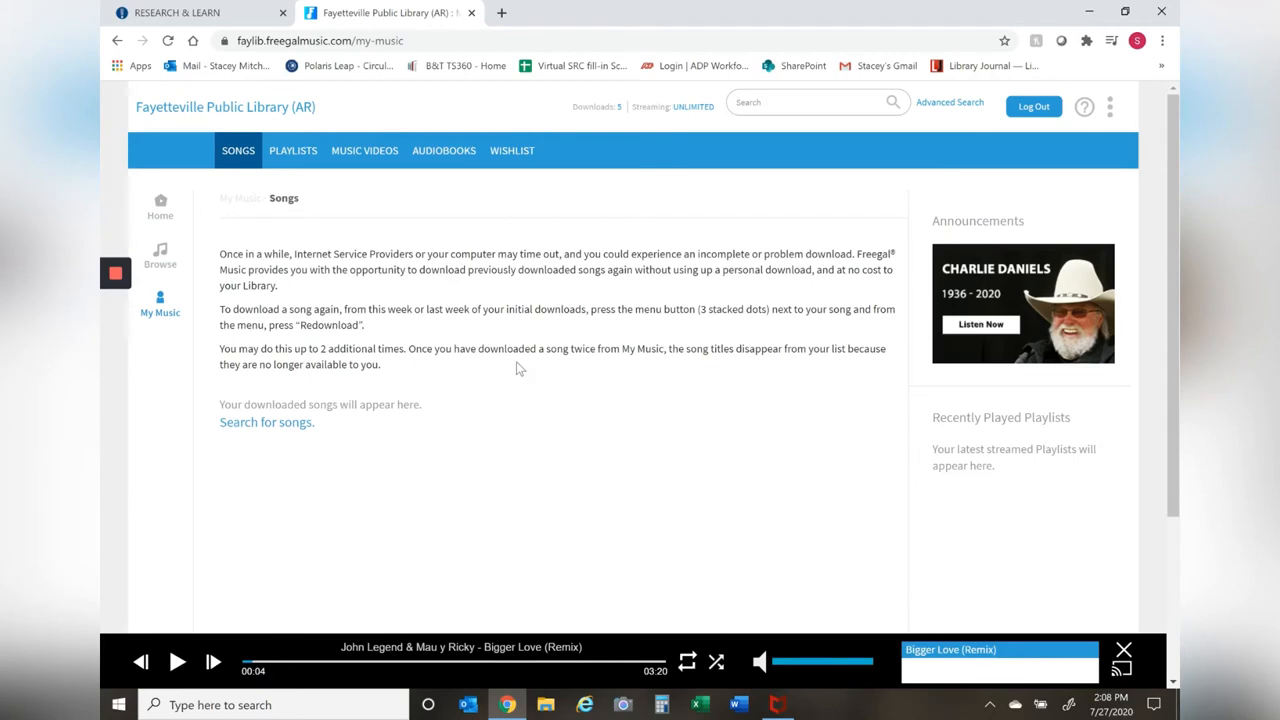
mouse_move(370, 300)
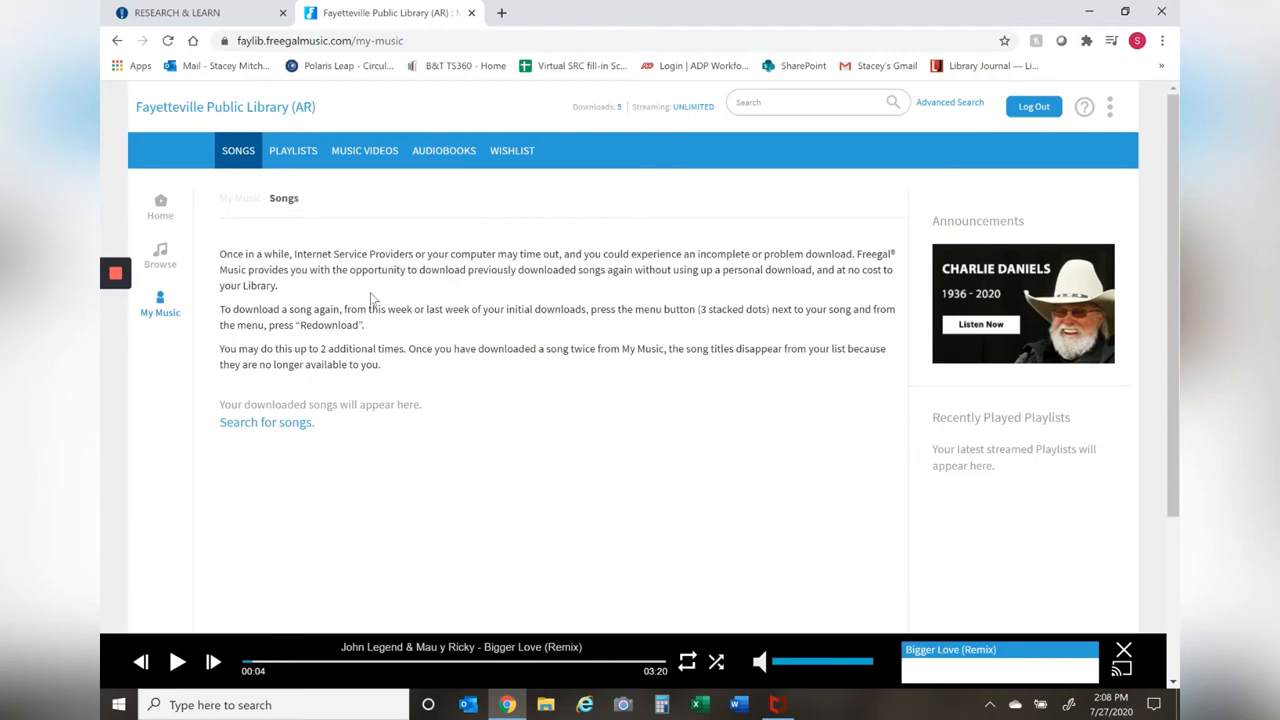
mouse_move(293, 150)
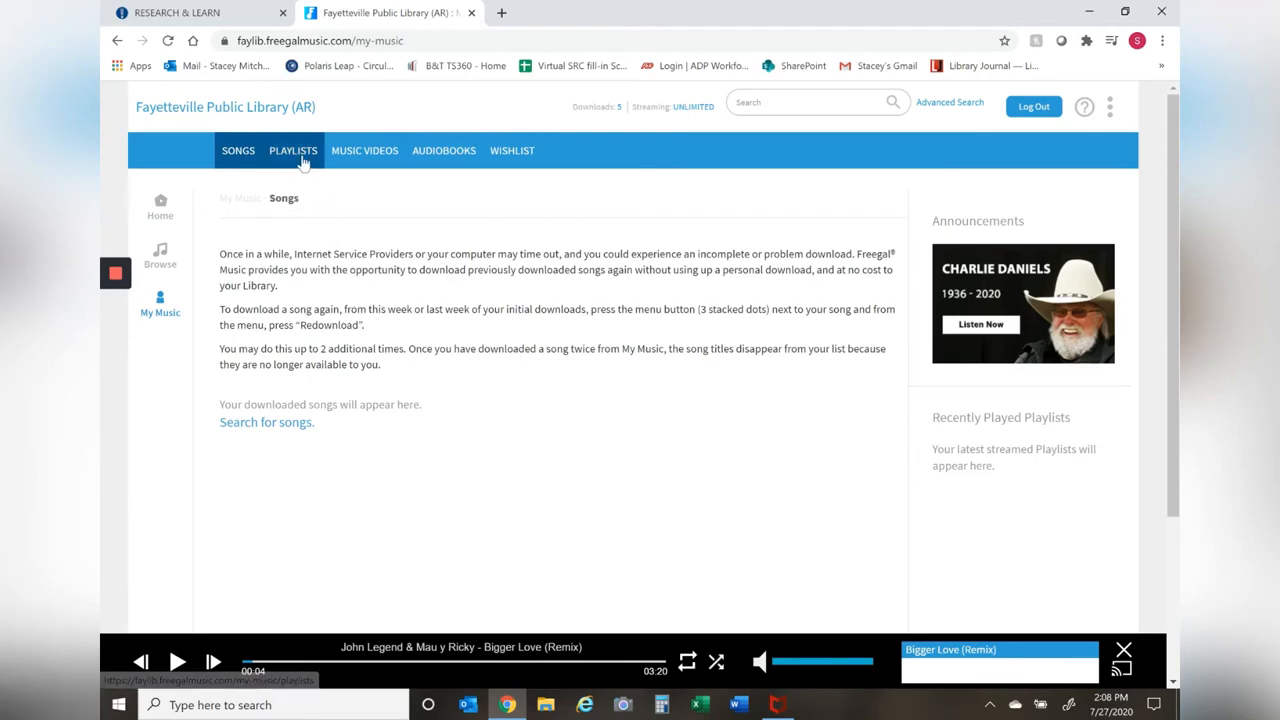
click(293, 150)
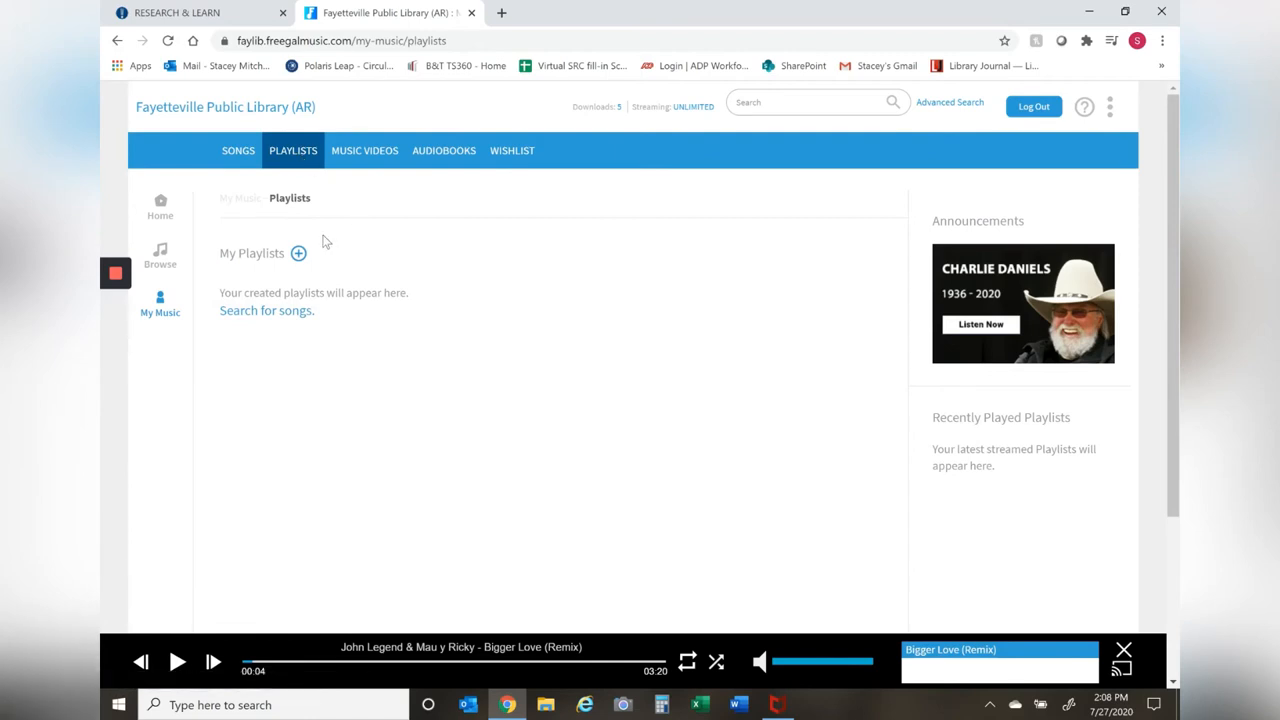
mouse_move(363, 265)
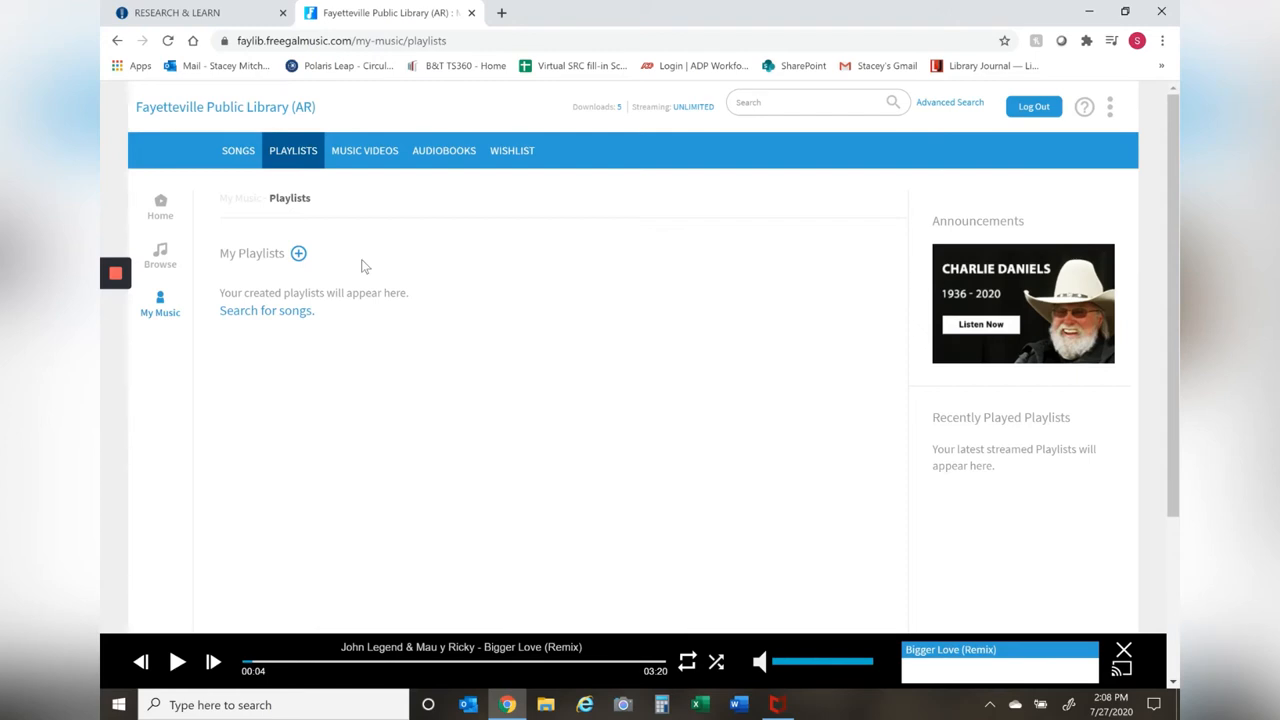
mouse_move(364, 150)
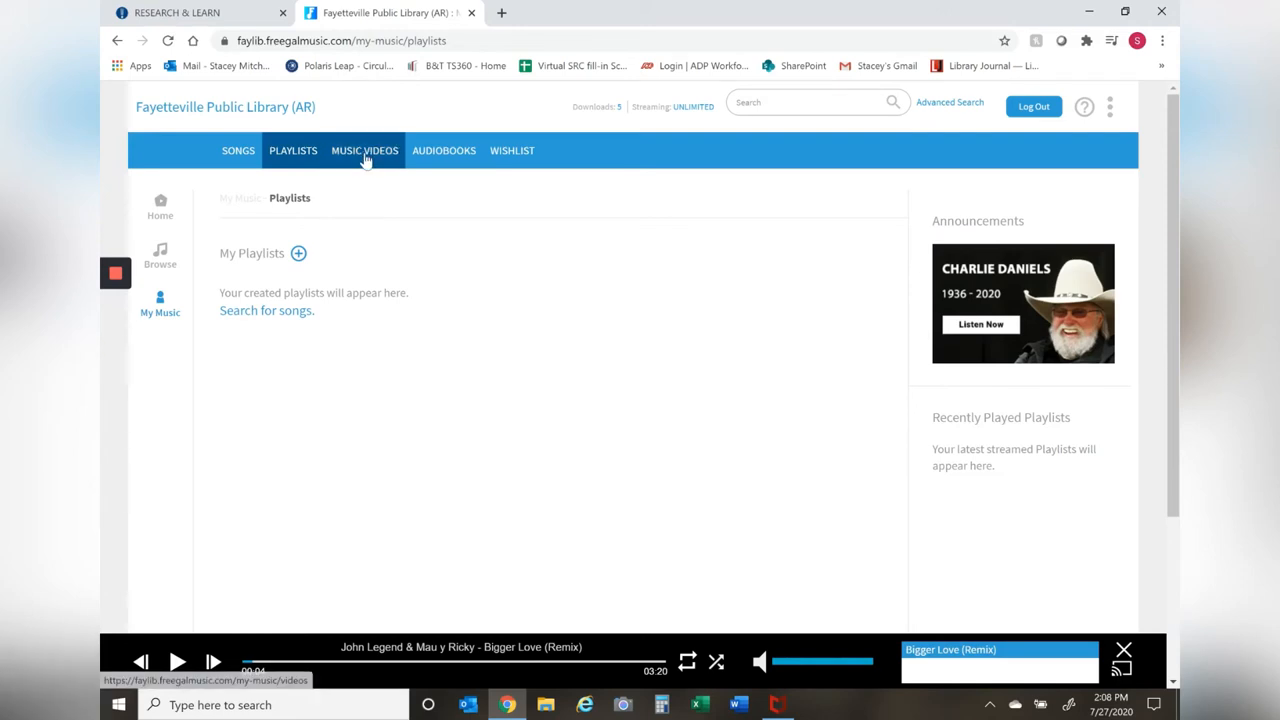
click(364, 150)
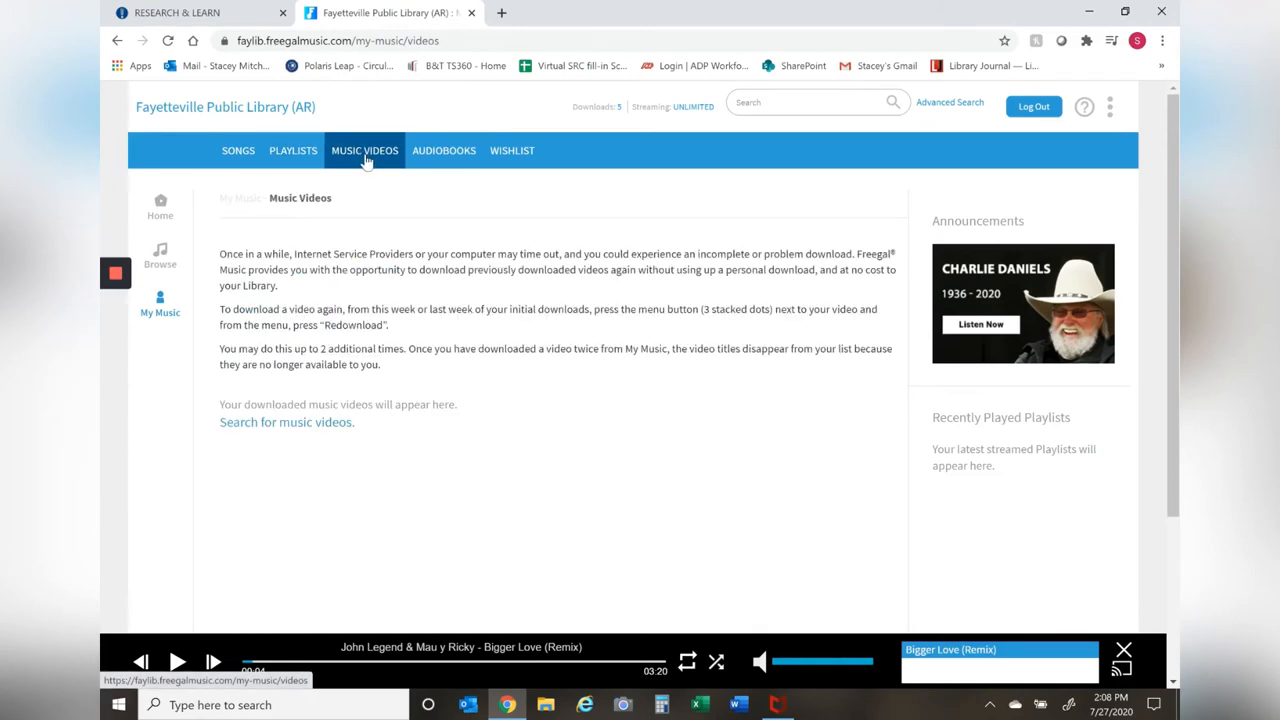
click(443, 150)
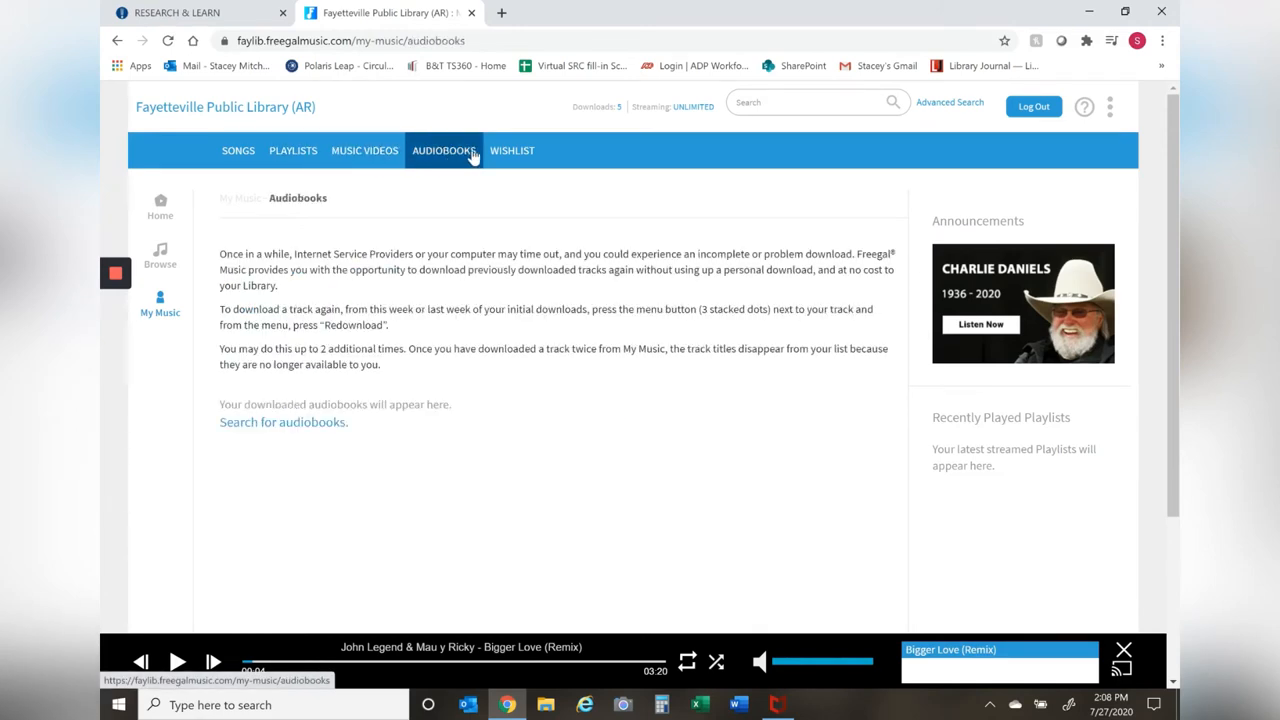
click(512, 150)
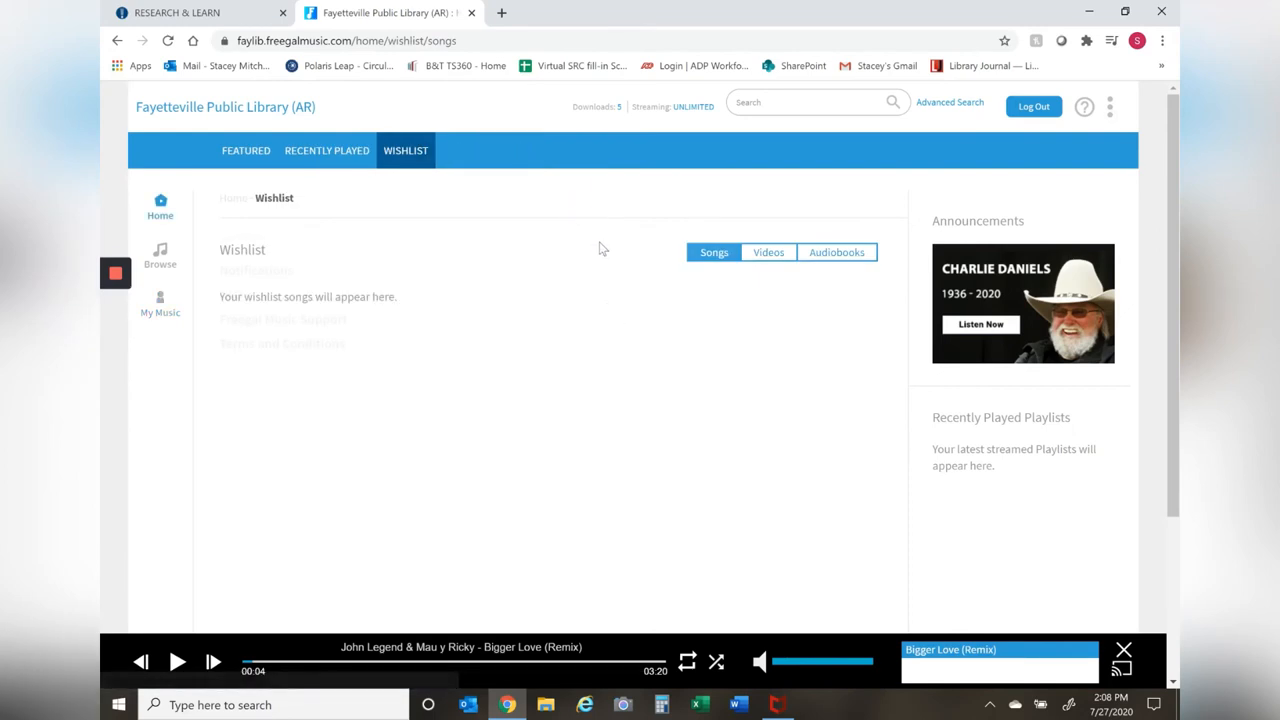
- Open the Settings page from the top-right more-options menu
click(1109, 107)
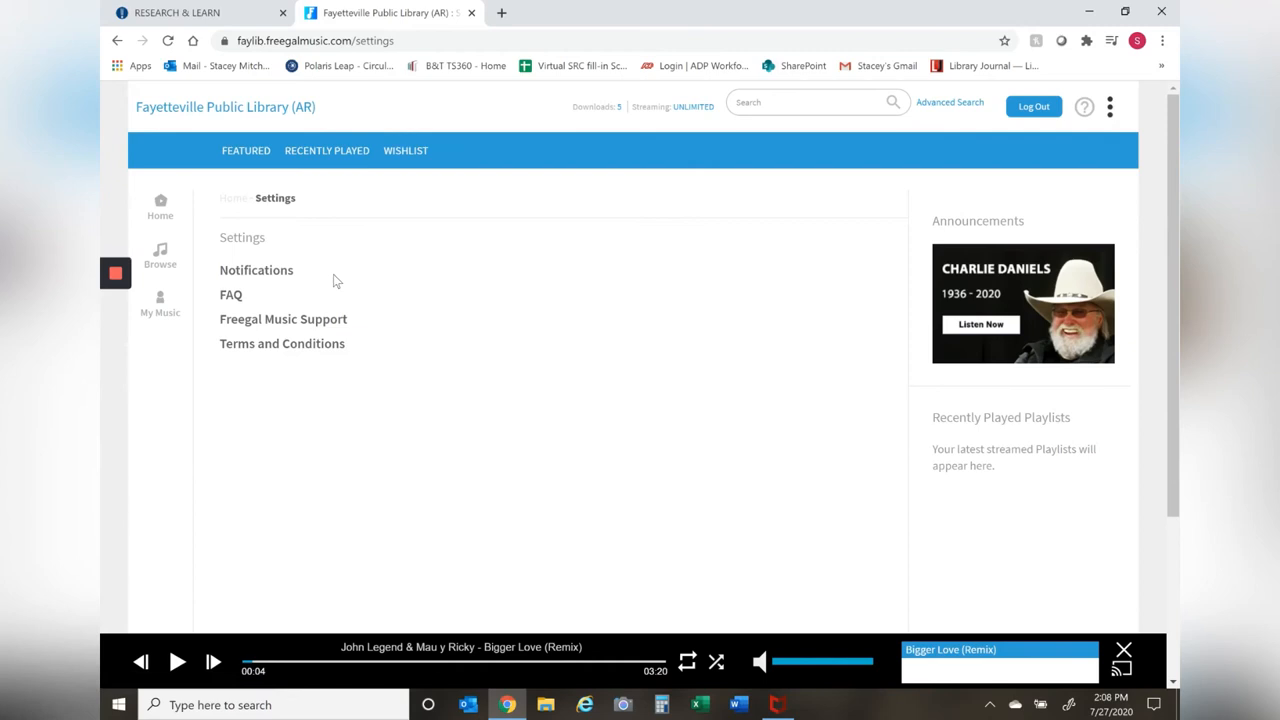
mouse_move(231, 294)
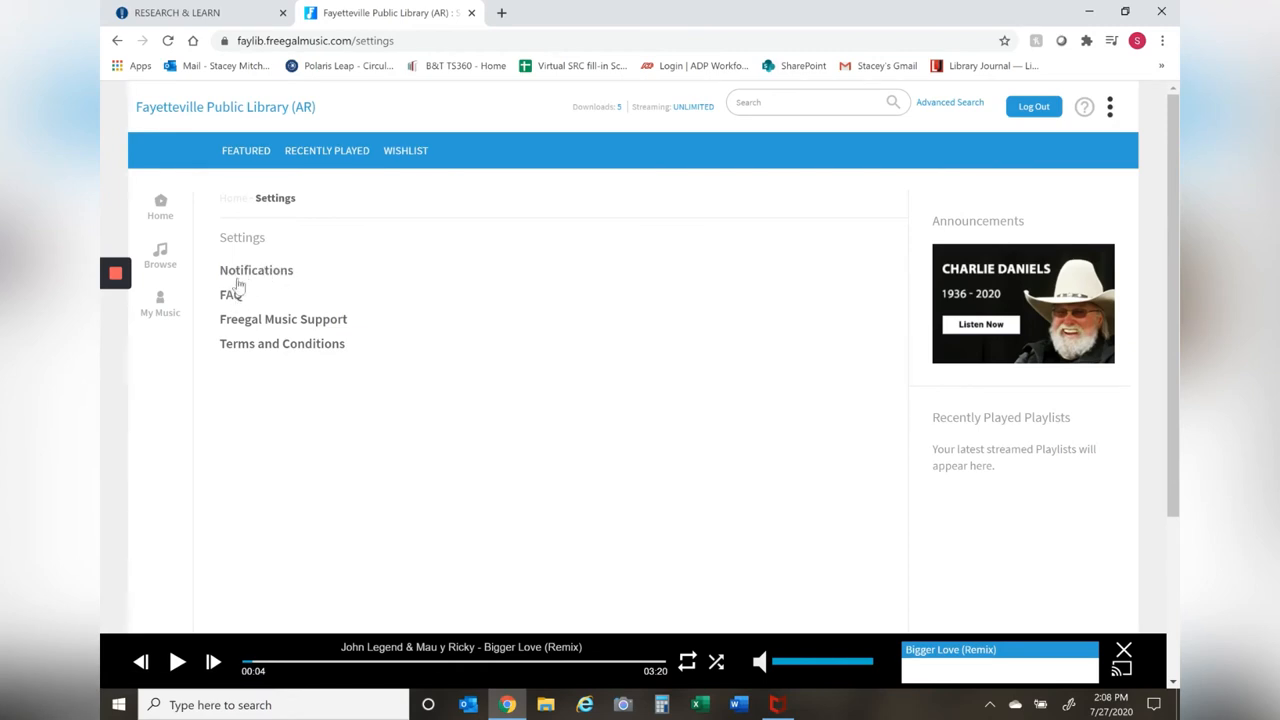
mouse_move(231, 294)
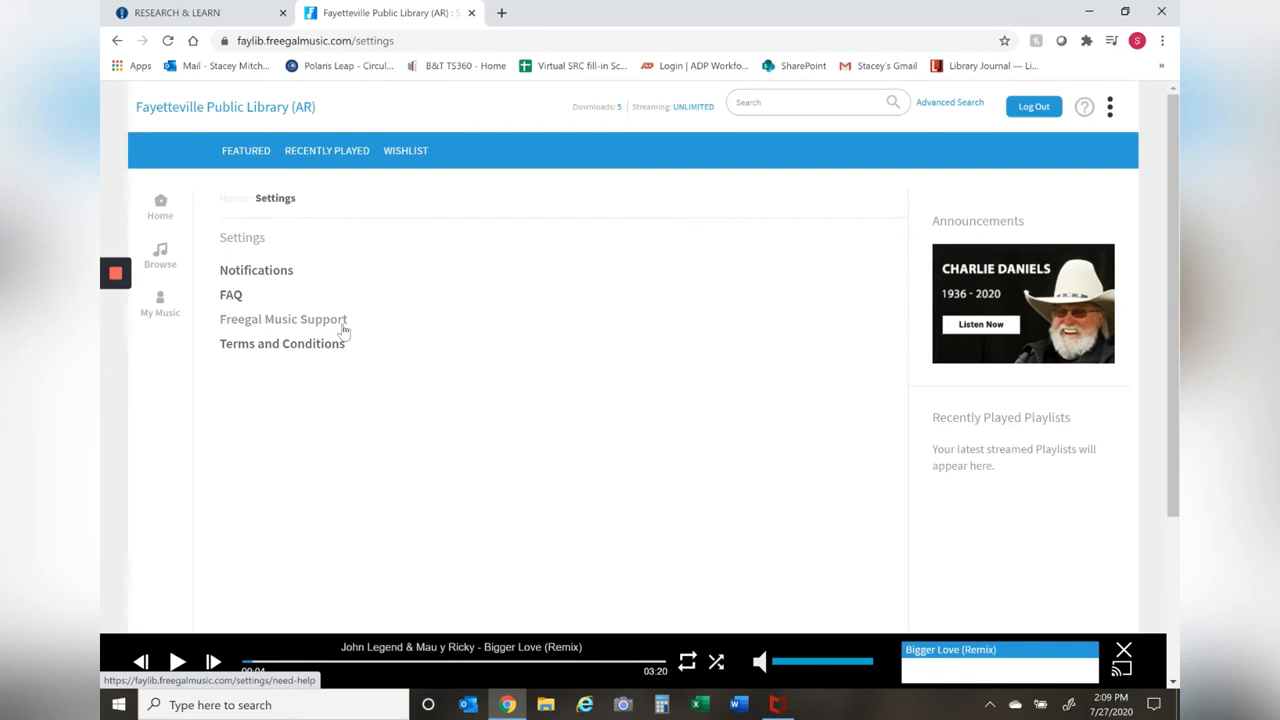
mouse_move(231, 295)
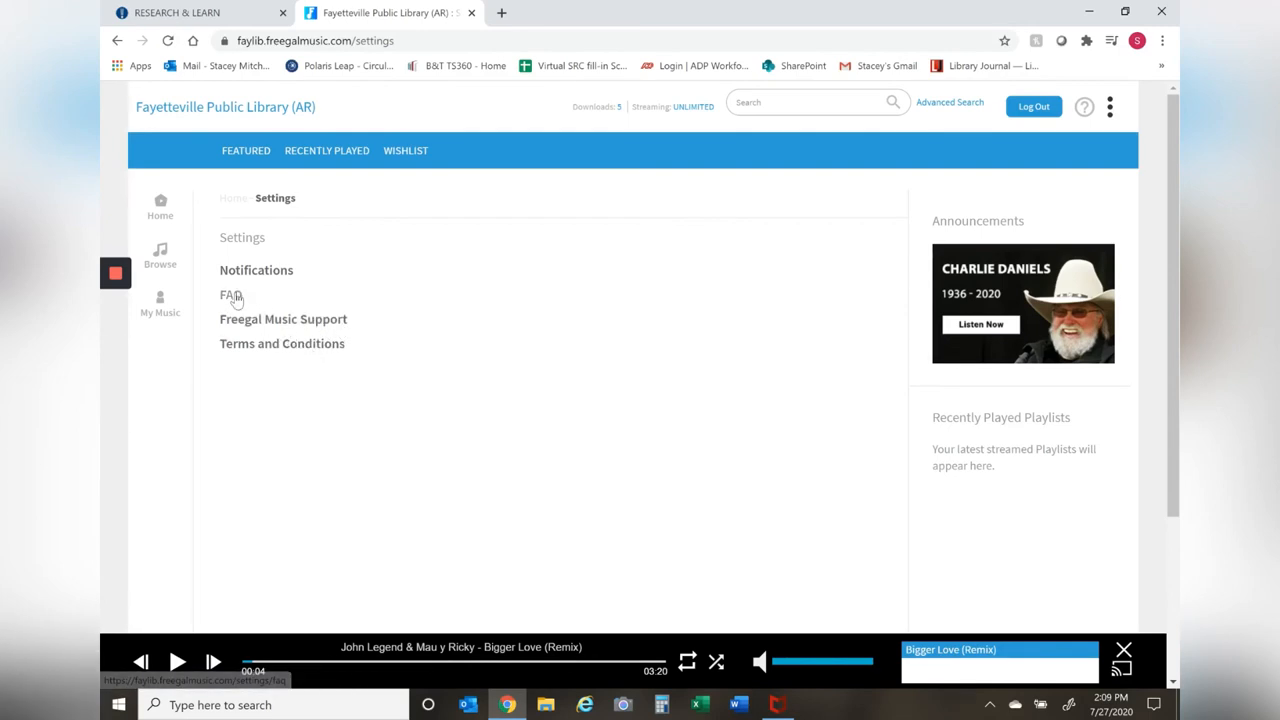
click(230, 295)
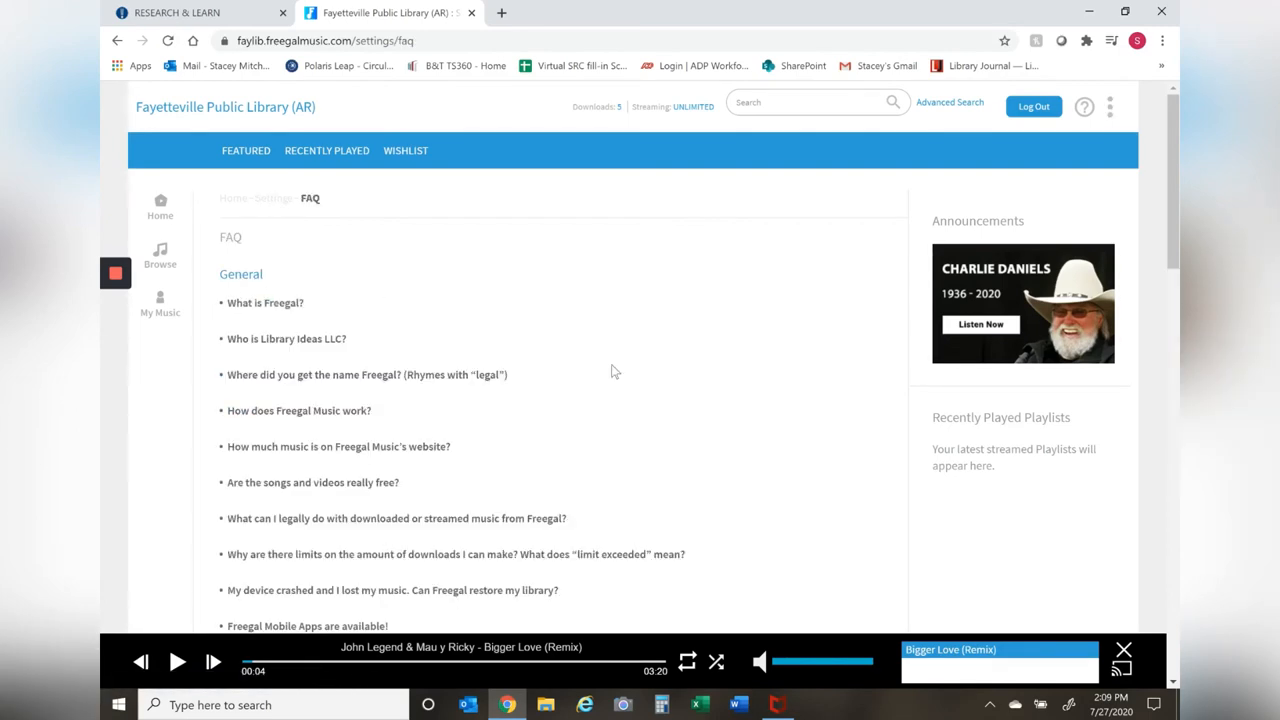
scroll(down, 3)
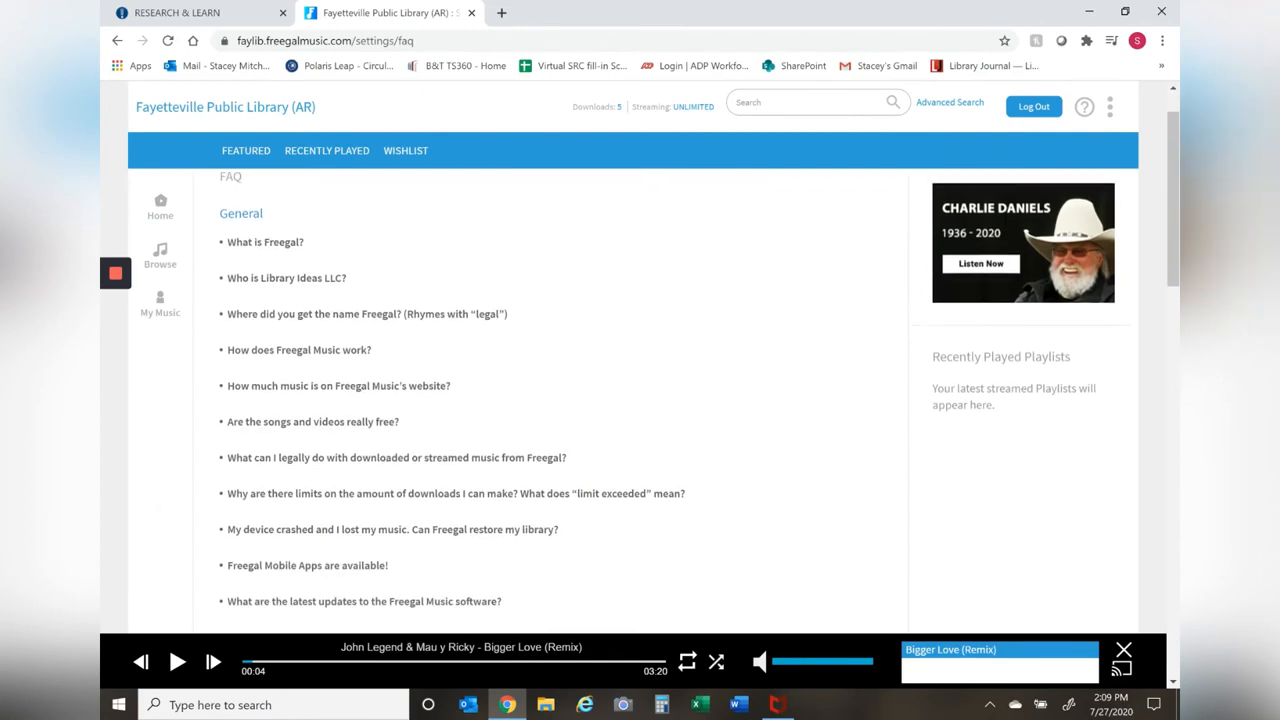
scroll(down, 3)
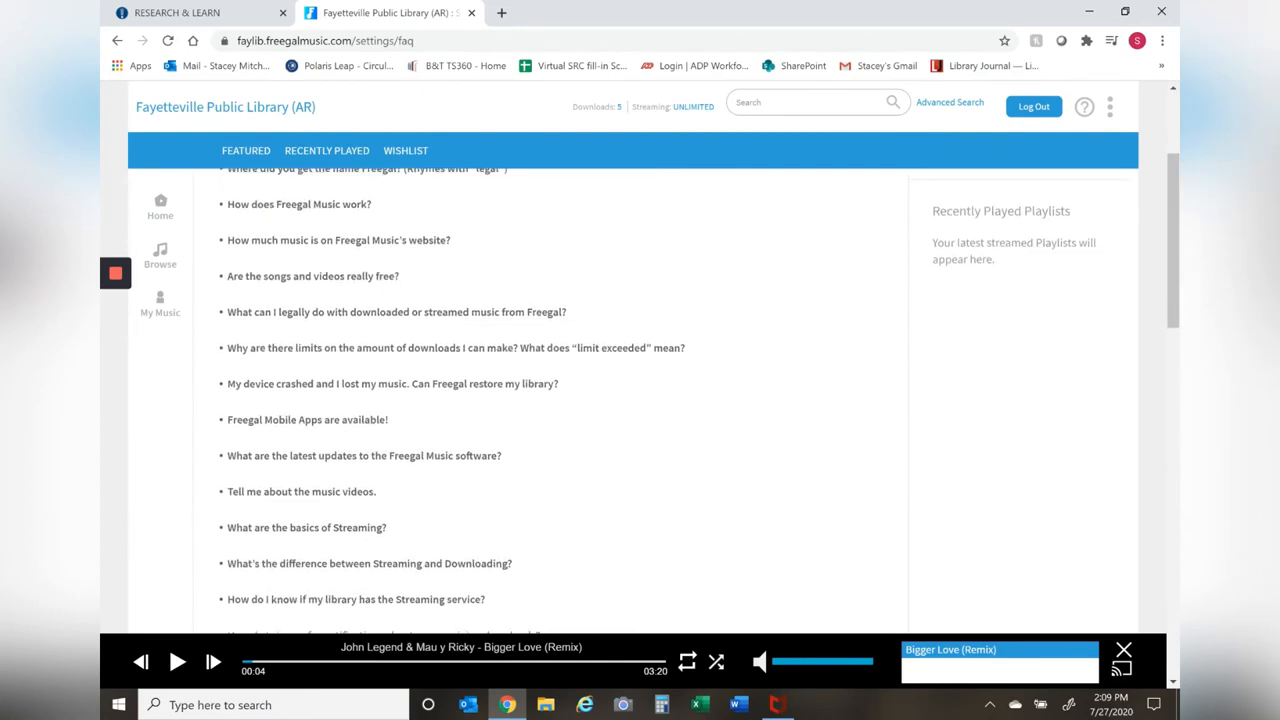
scroll(down, 3)
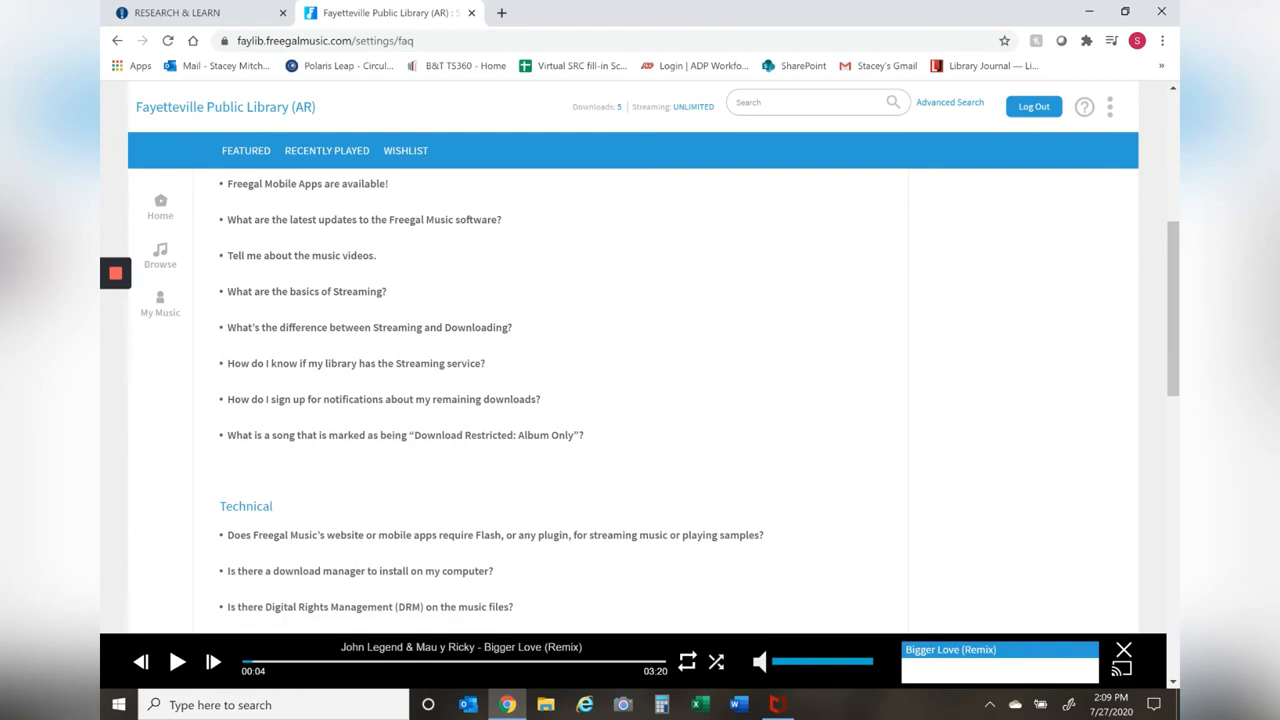
scroll(down, 3)
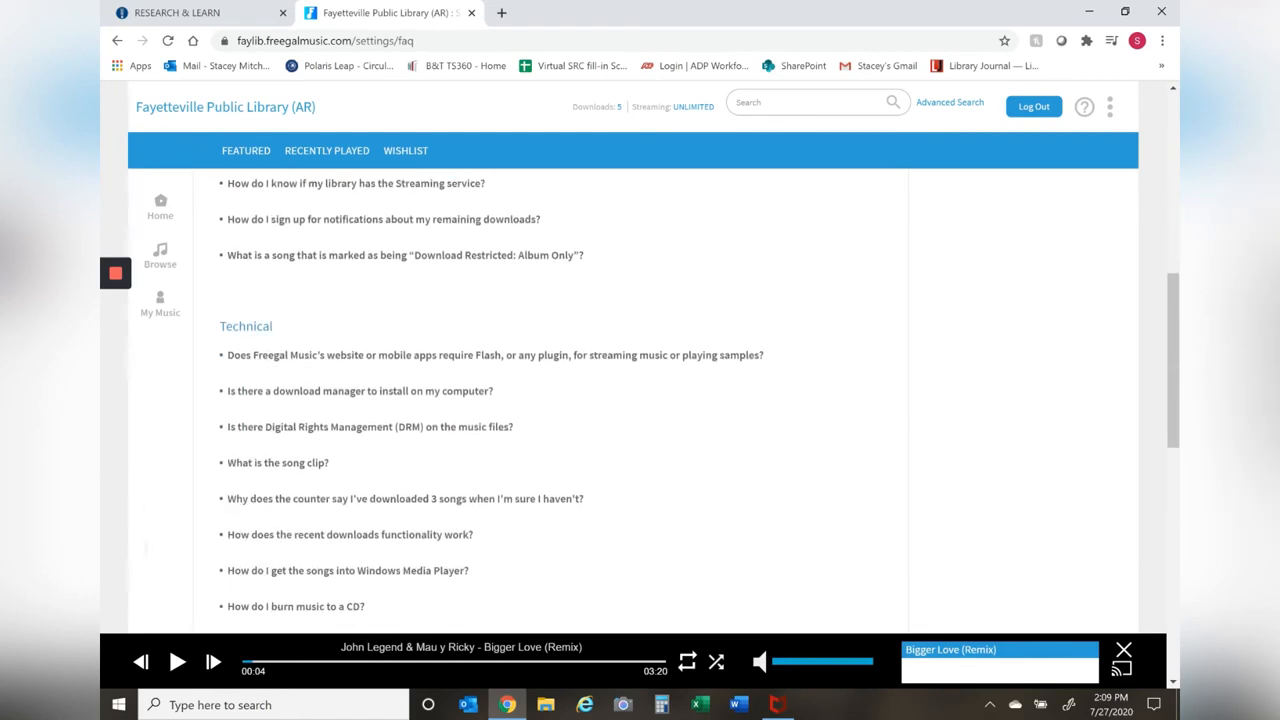
scroll(down, 3)
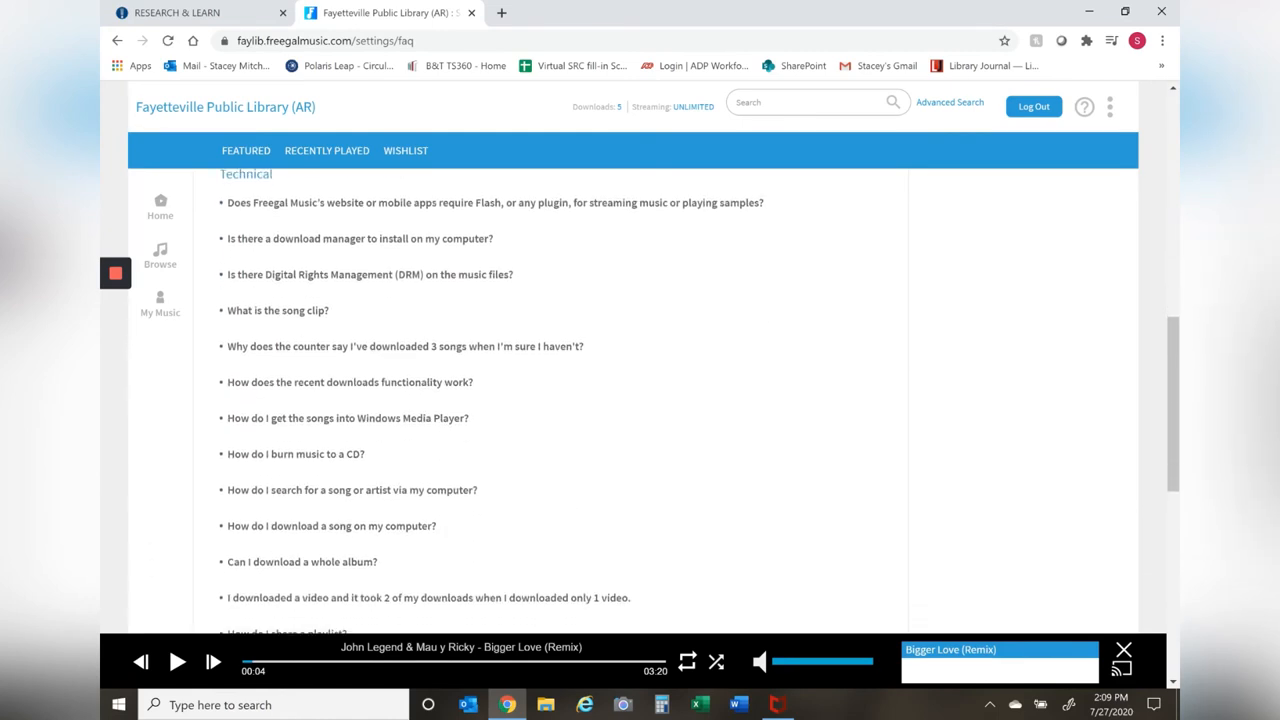
scroll(down, 3)
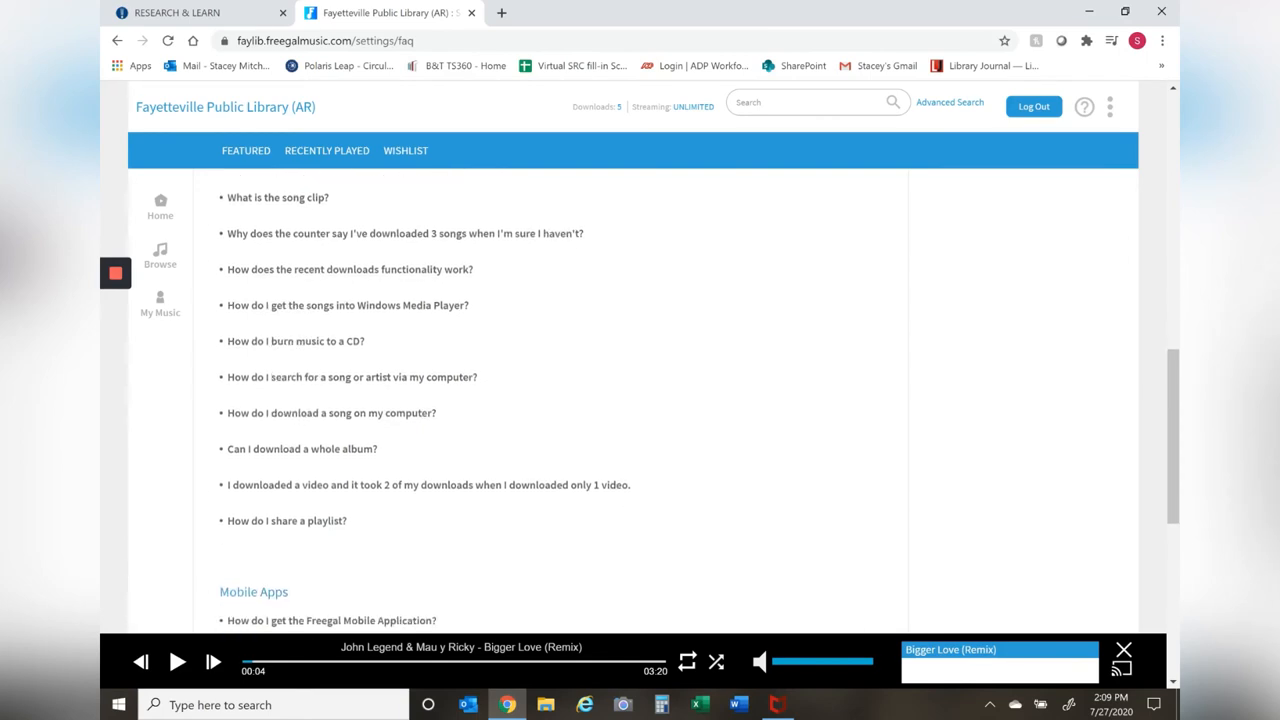
scroll(down, 3)
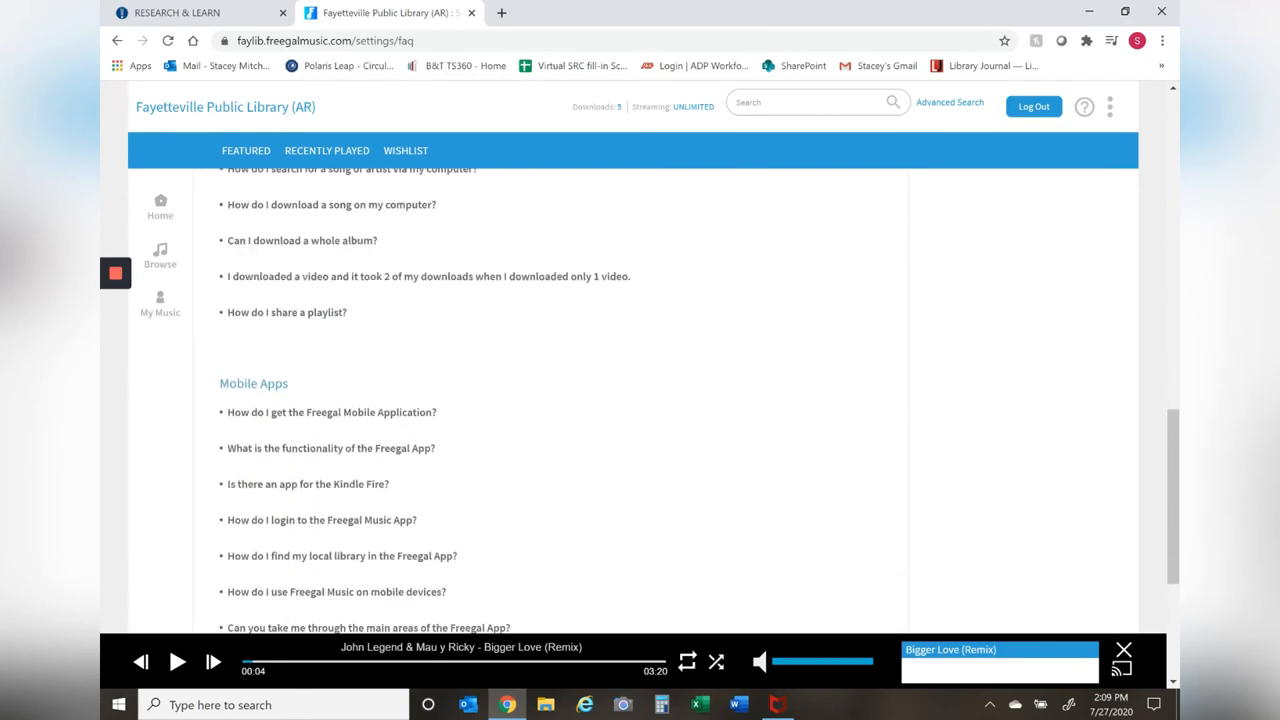
scroll(down, 3)
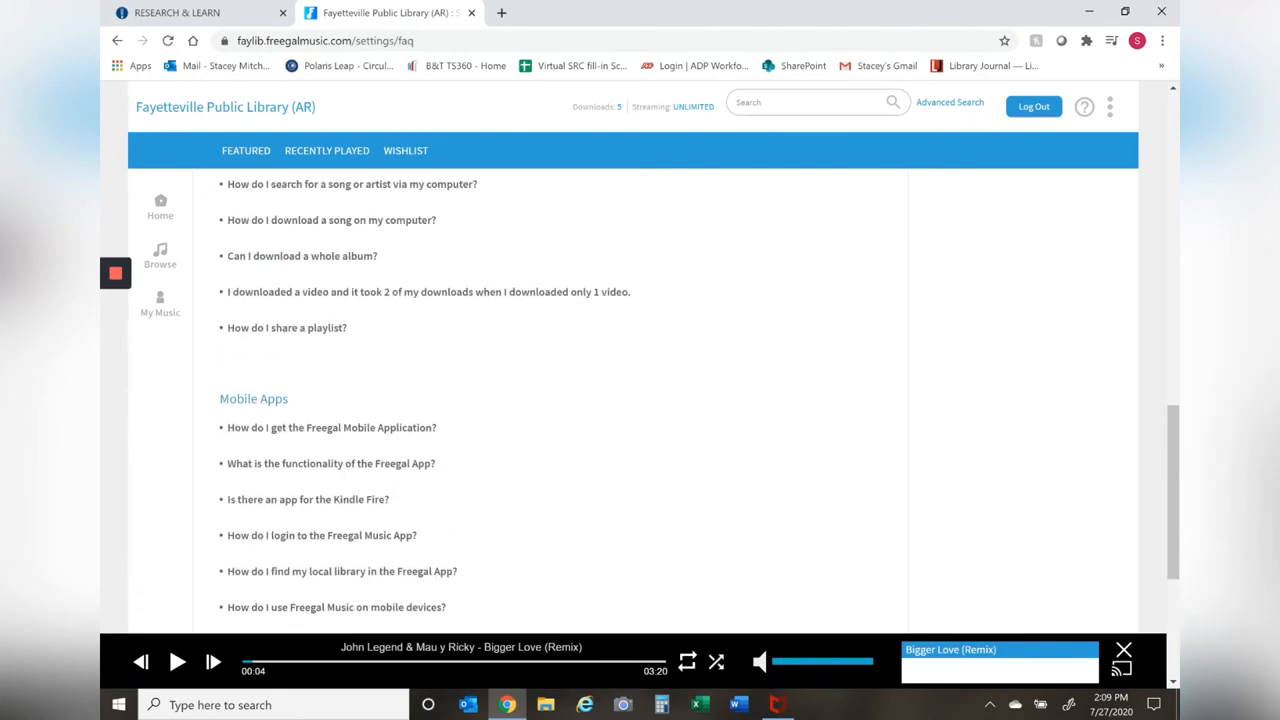
scroll(up, 3)
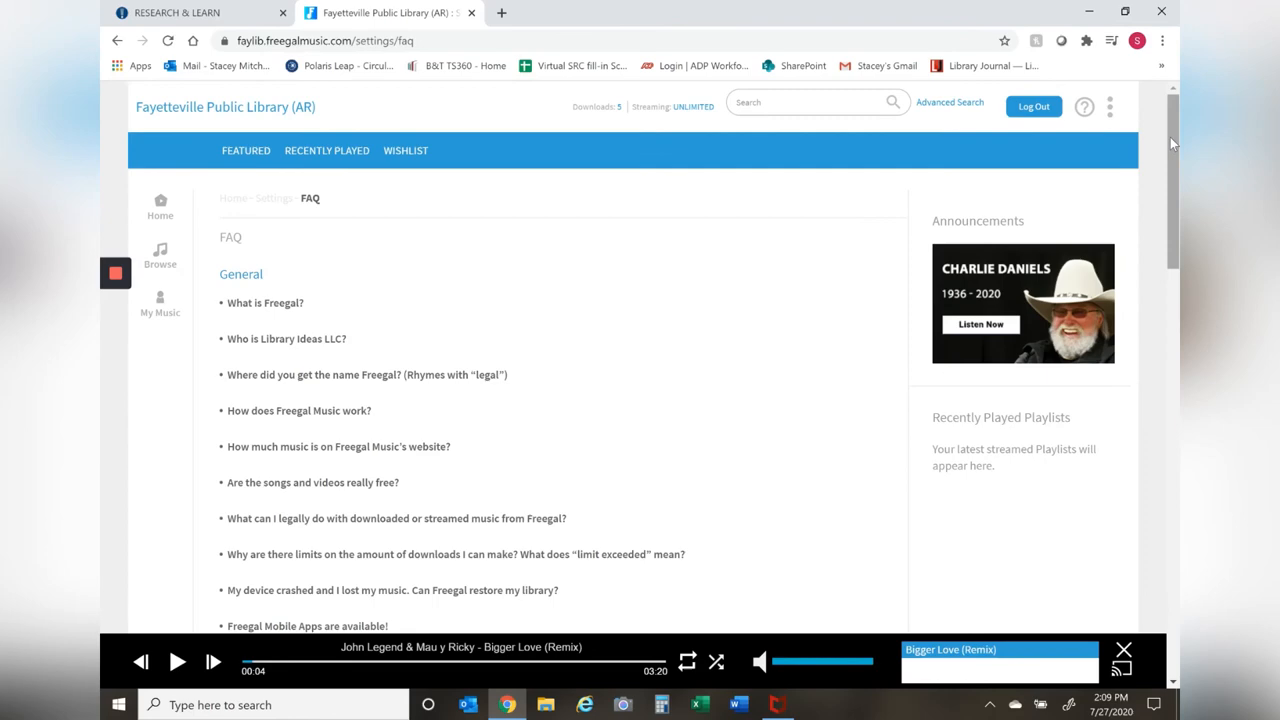
scroll(down, 3)
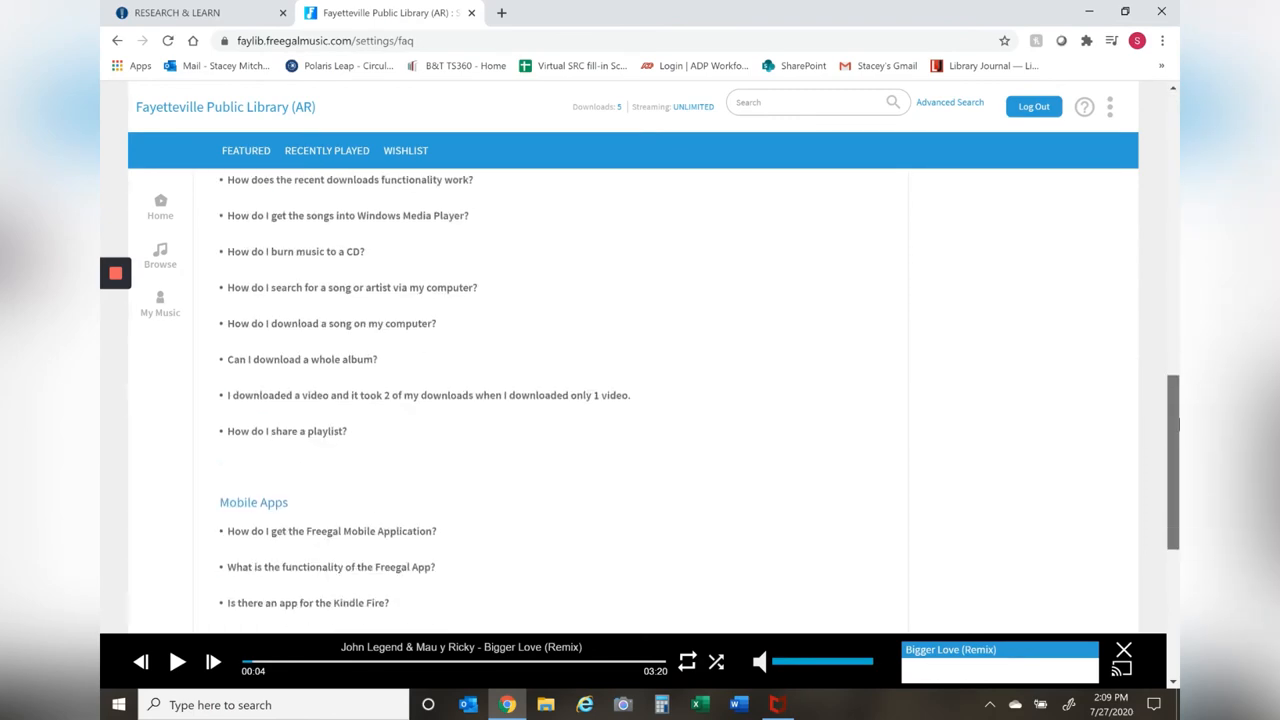
scroll(down, 3)
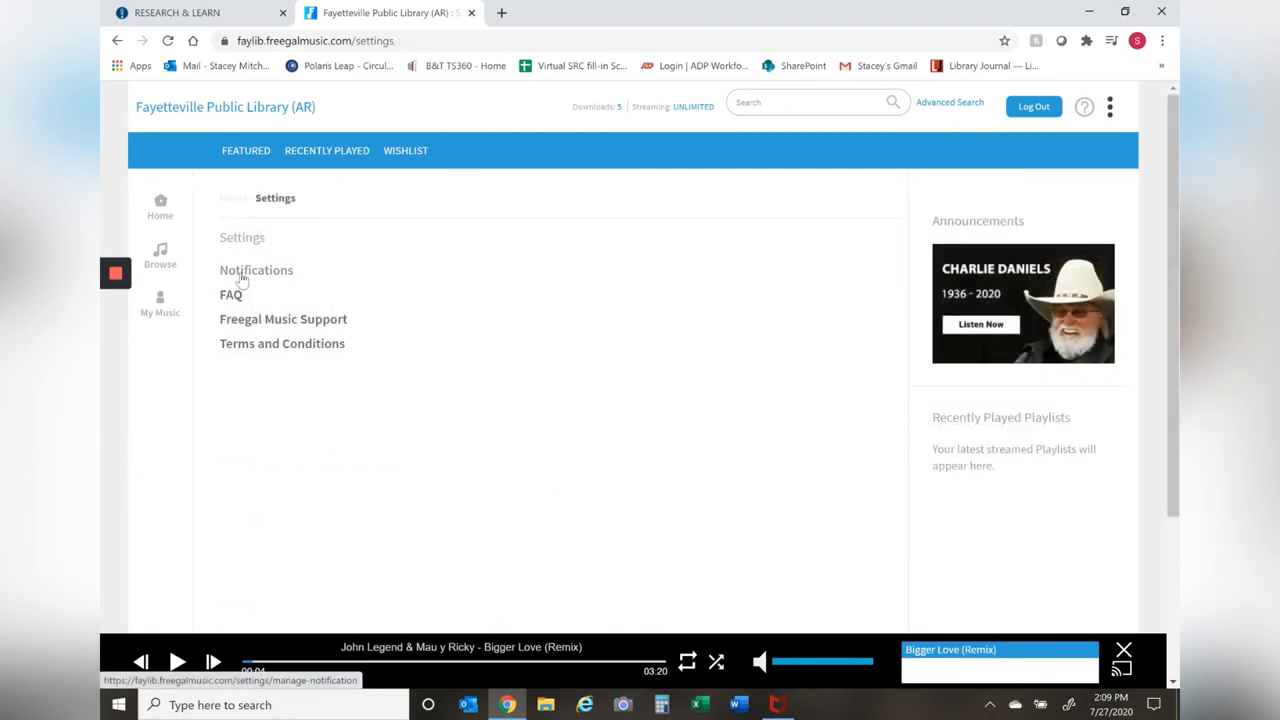
- View the Notifications email download-reminder sign-up, then go back to Home
click(256, 270)
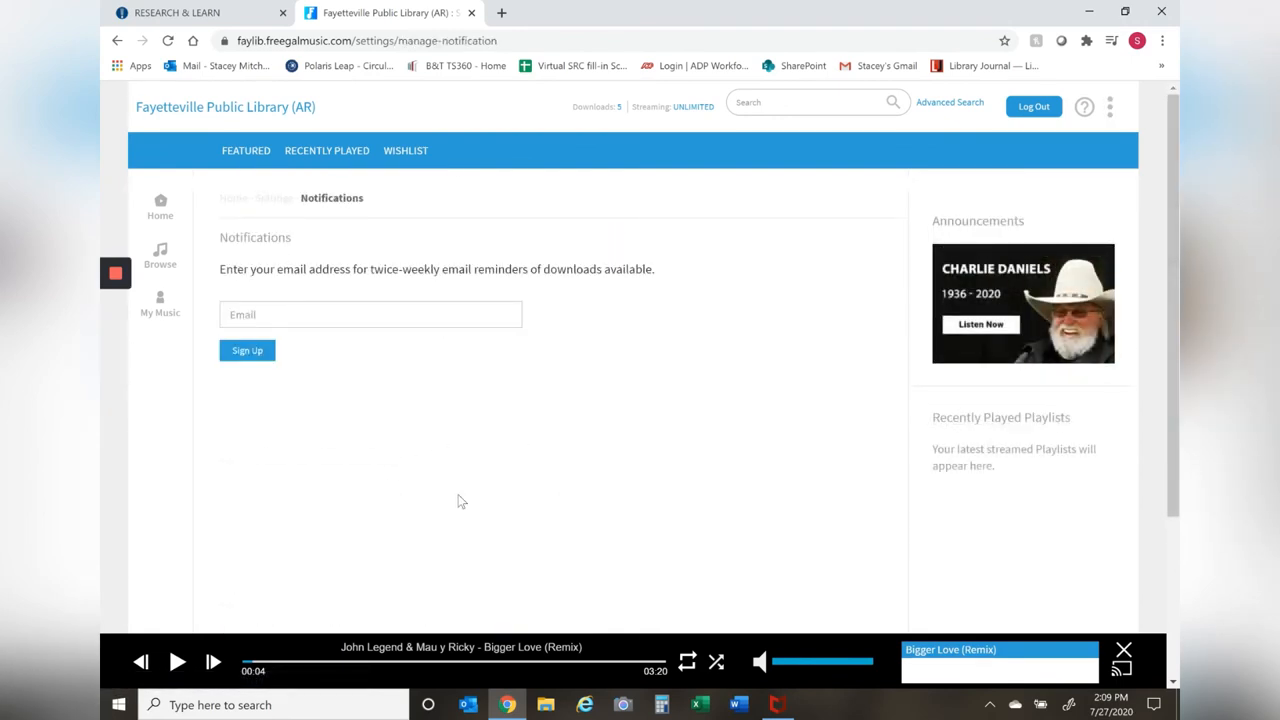
mouse_move(438, 234)
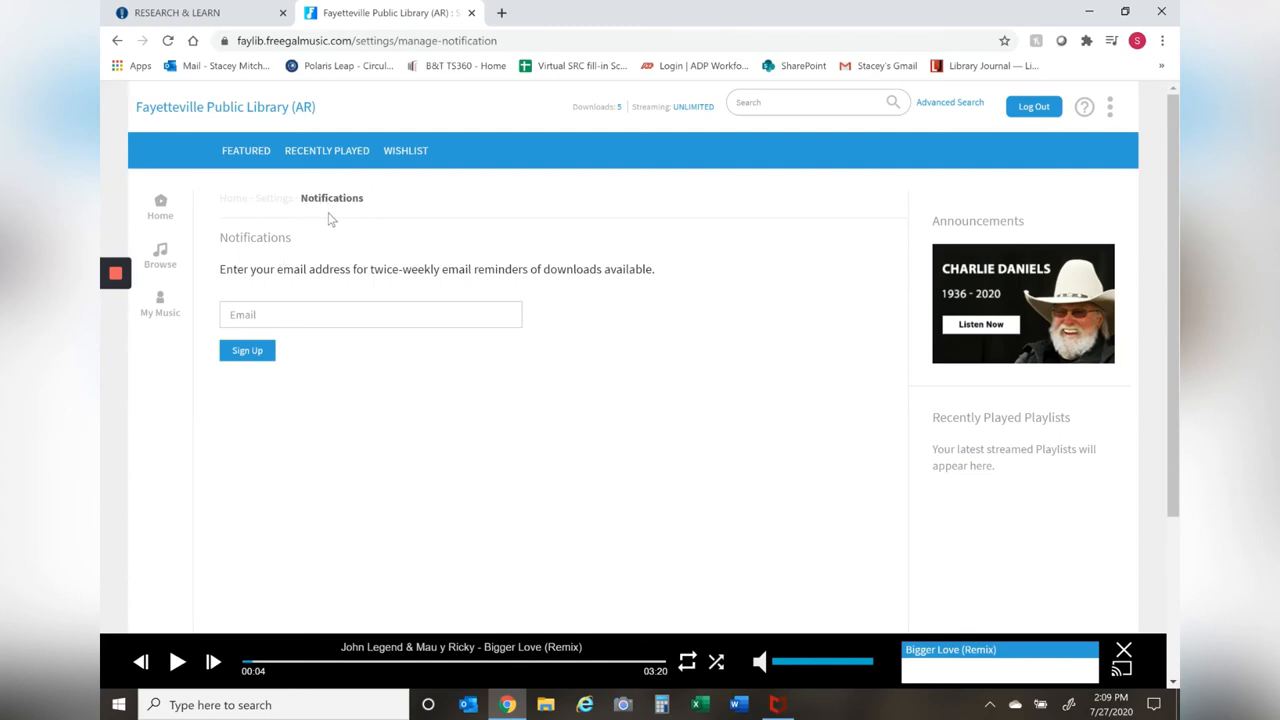
mouse_move(307, 240)
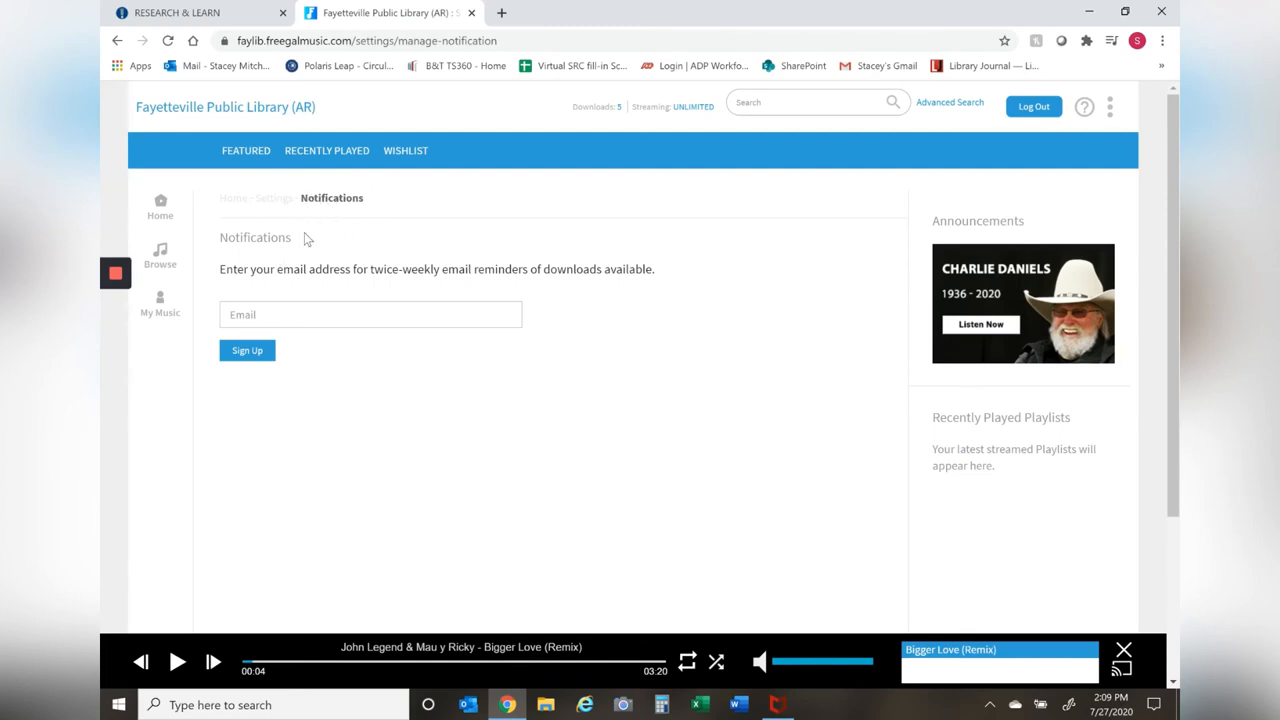
mouse_move(420, 231)
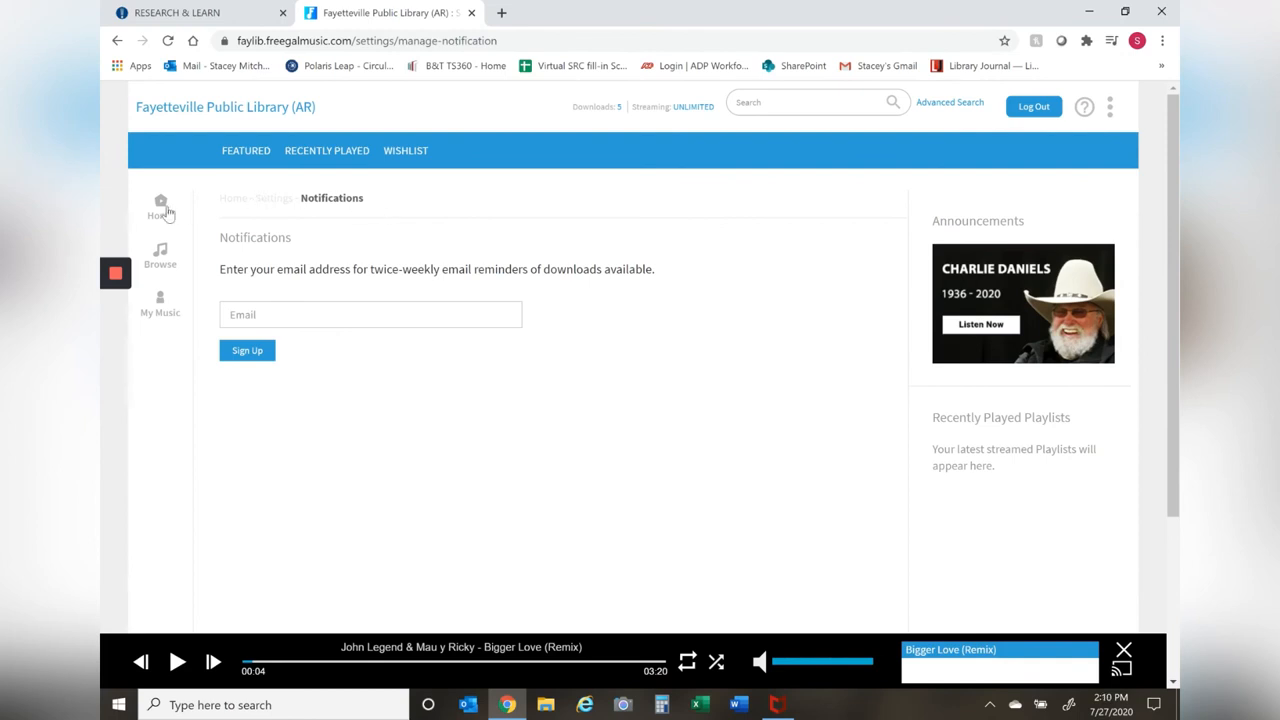
click(160, 205)
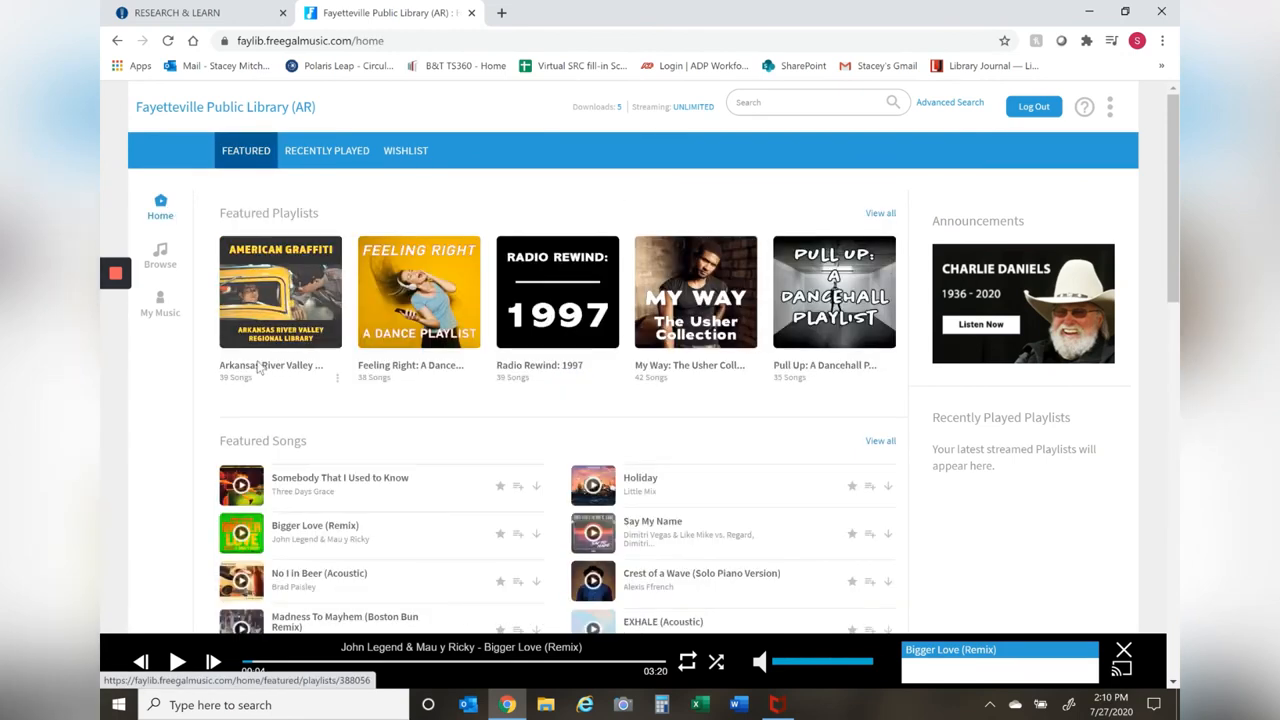